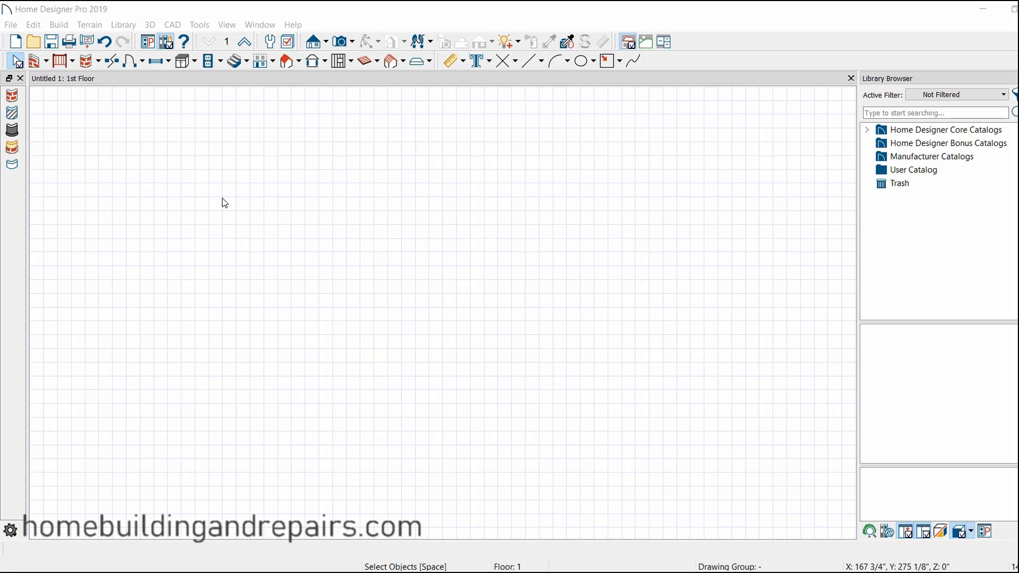
pyautogui.moveTo(215, 189)
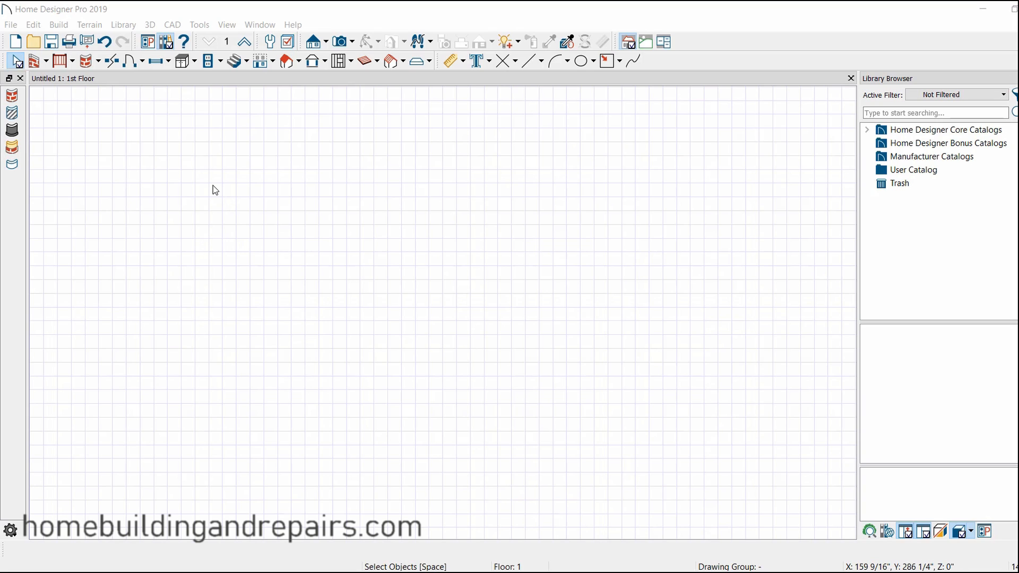
pyautogui.moveTo(210, 188)
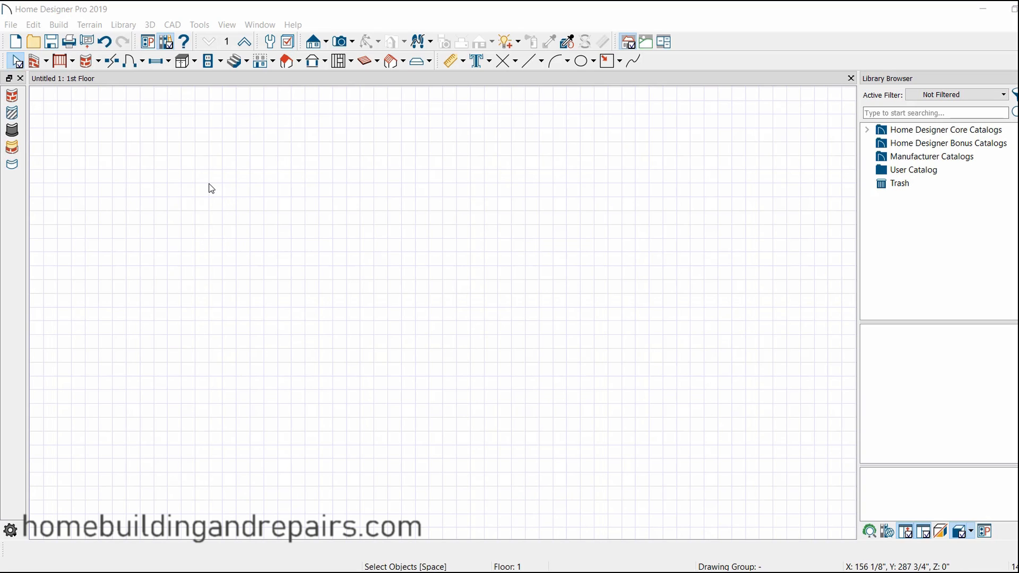
pyautogui.moveTo(309, 177)
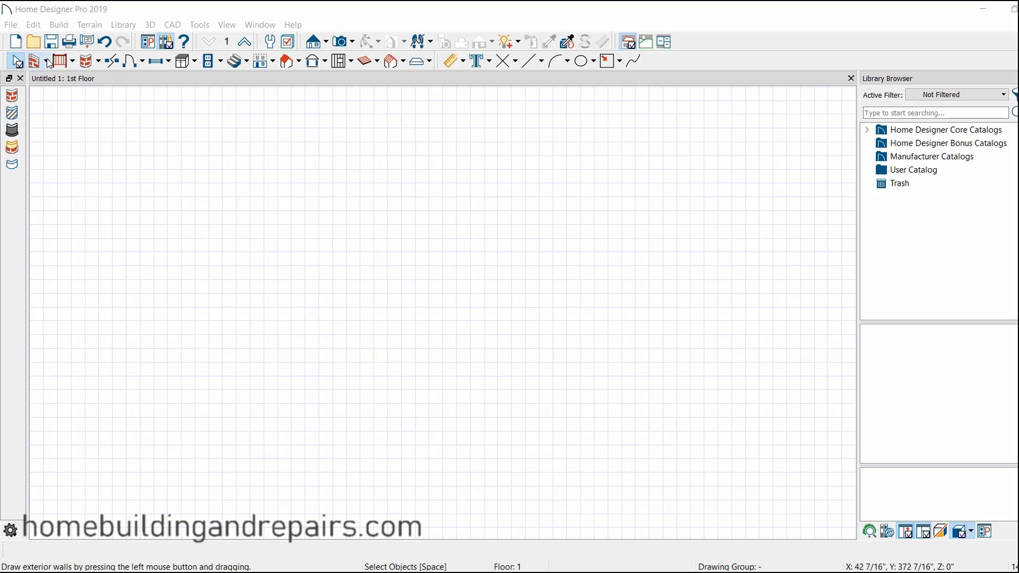
# Step: Activate the Straight Exterior Wall tool from the wall types list
pyautogui.click(44, 61)
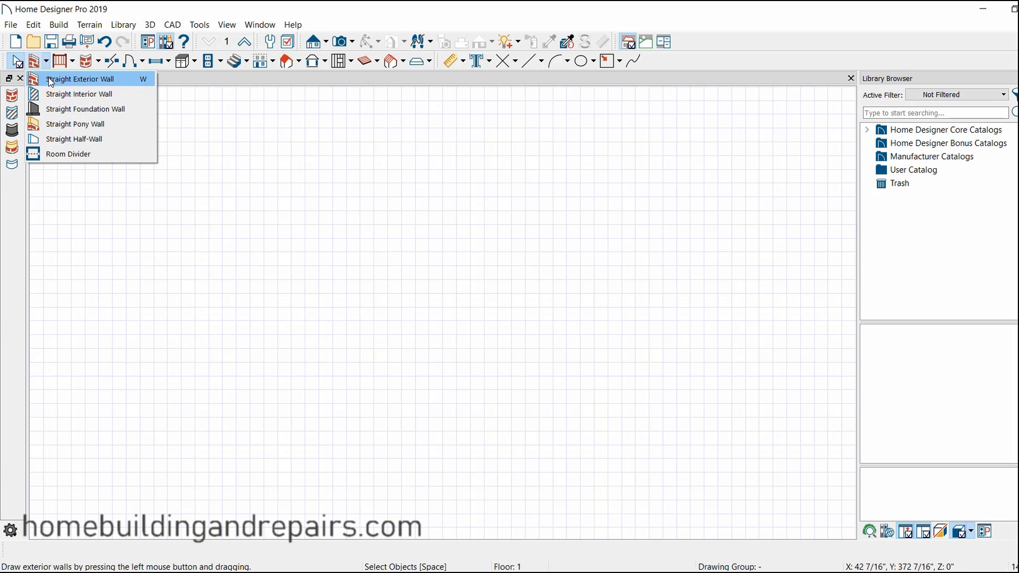
pyautogui.click(80, 79)
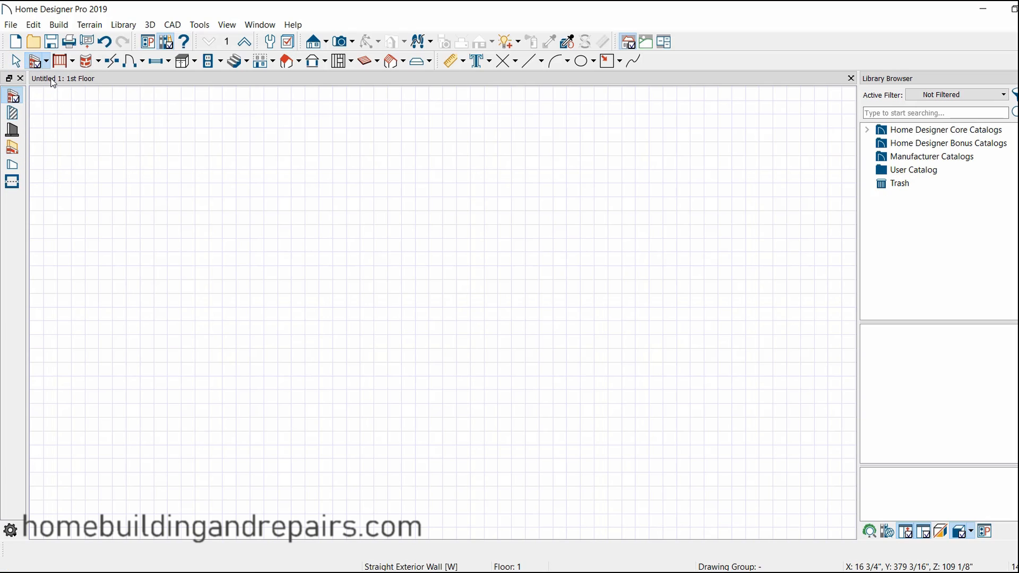
pyautogui.moveTo(283, 199)
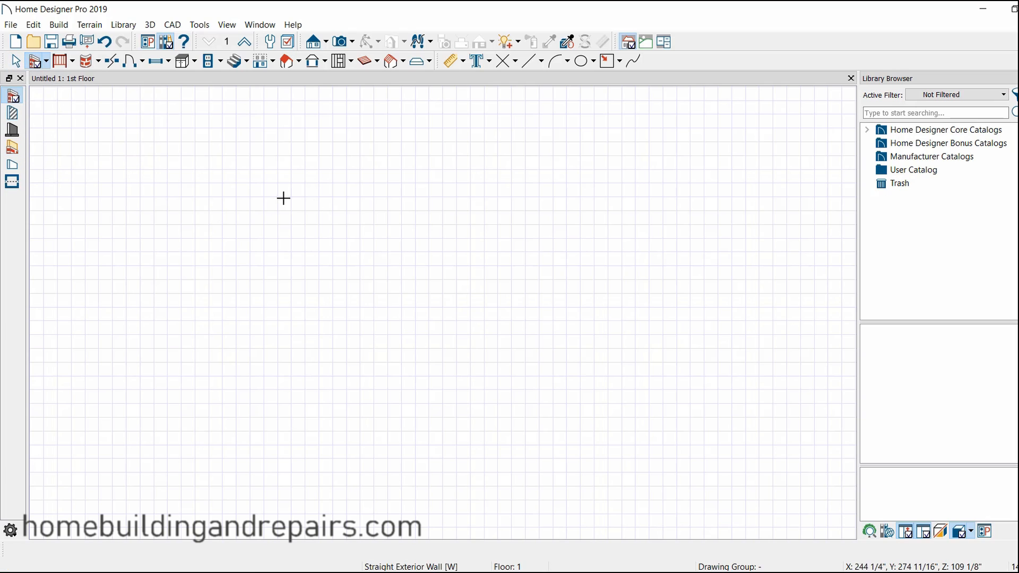
pyautogui.moveTo(264, 211)
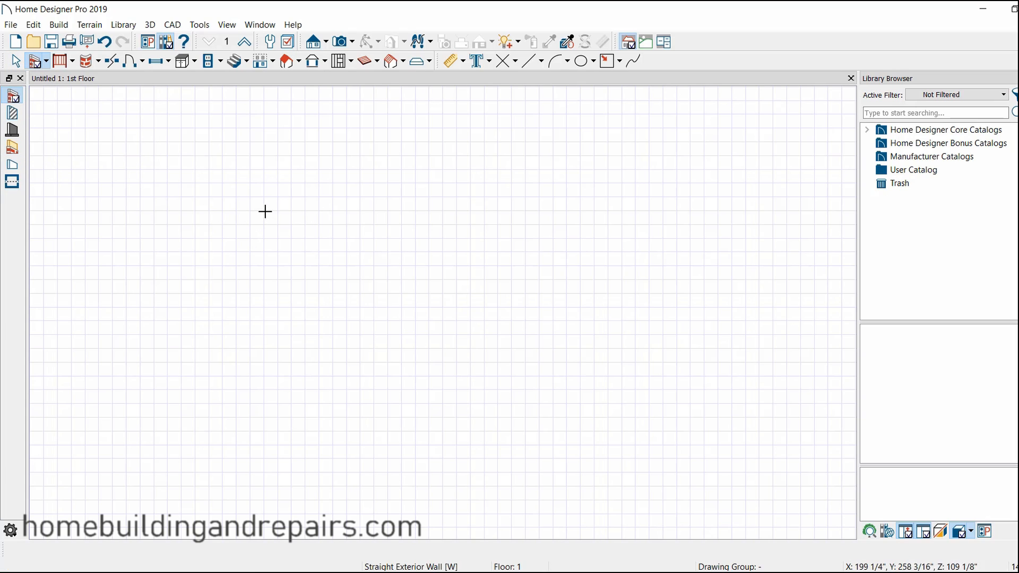
pyautogui.moveTo(236, 195)
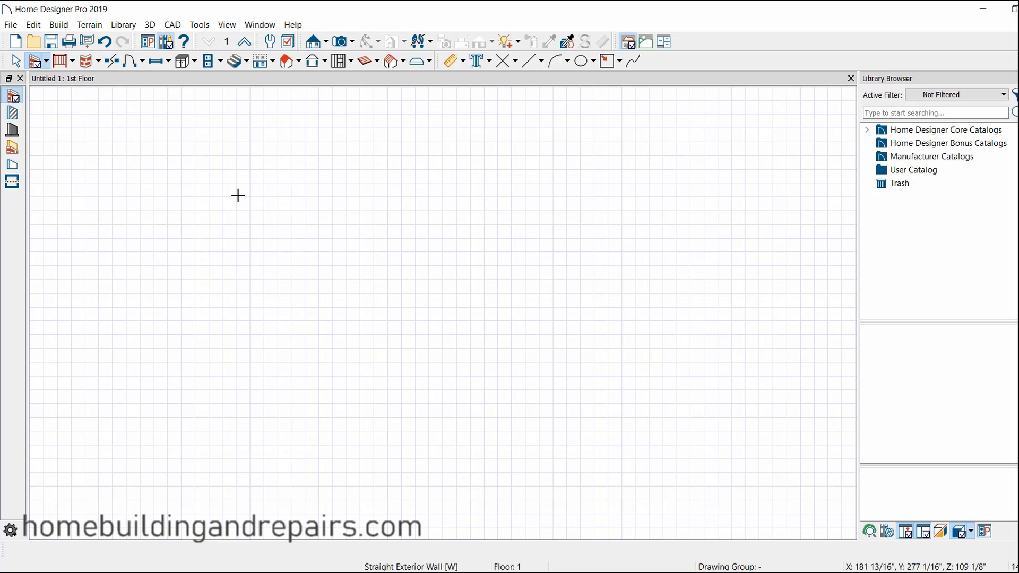
pyautogui.moveTo(235, 195)
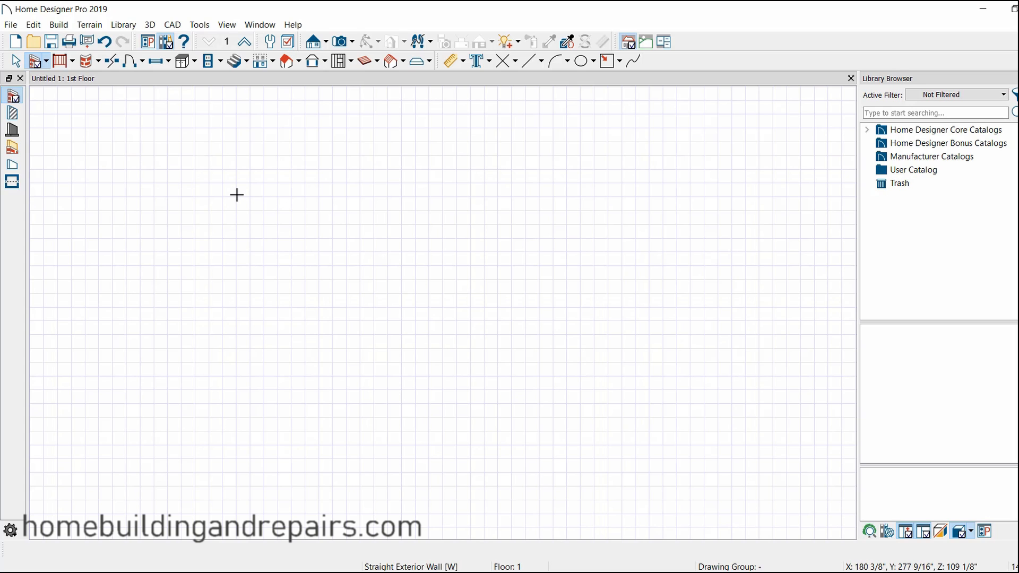
# Step: Draw the top wall about 25'-11" long and the right-side wall down to close the rectangle
pyautogui.moveTo(236, 196); pyautogui.dragTo(448, 196)
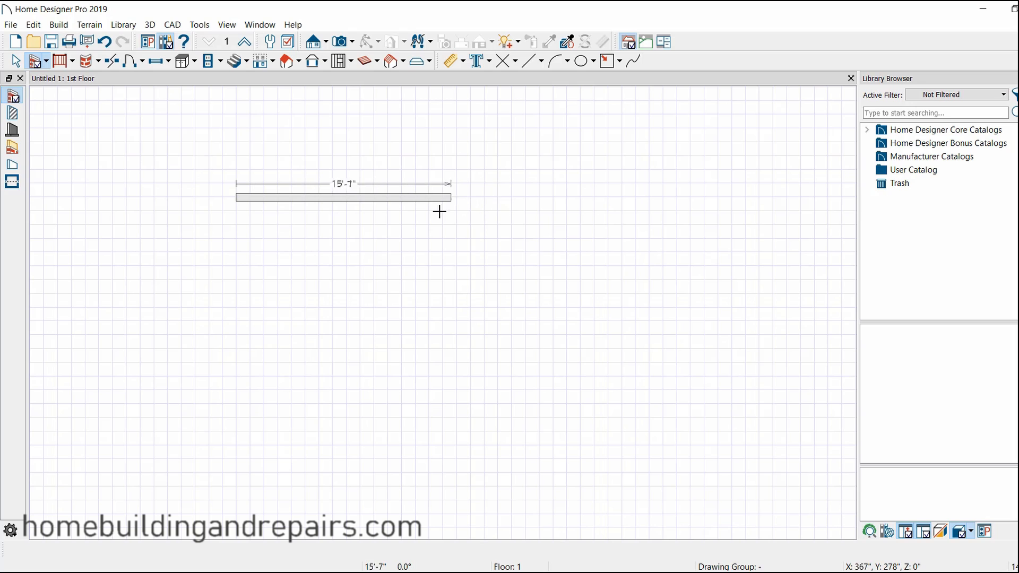
pyautogui.moveTo(439, 212); pyautogui.dragTo(596, 198)
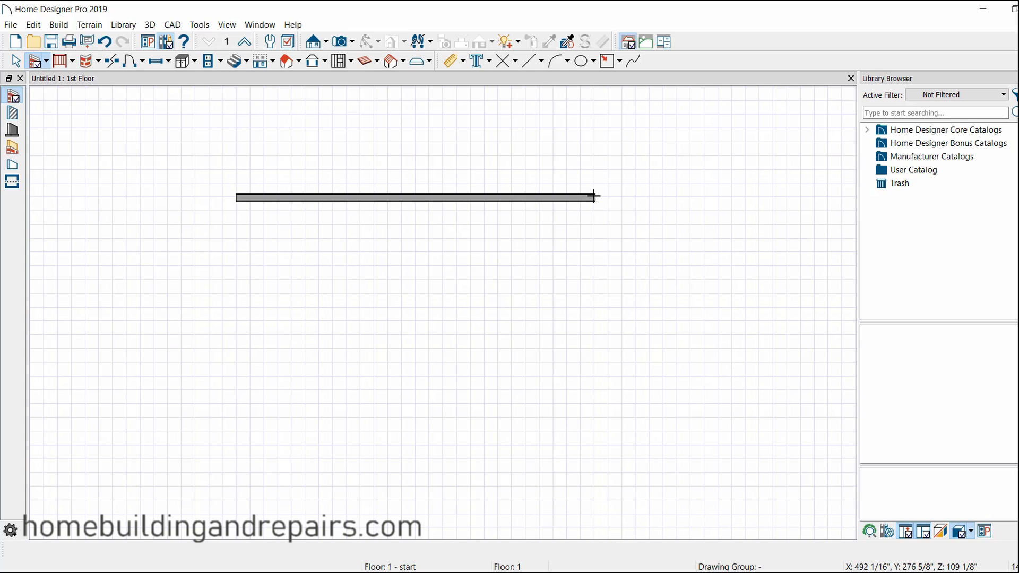
pyautogui.moveTo(662, 376)
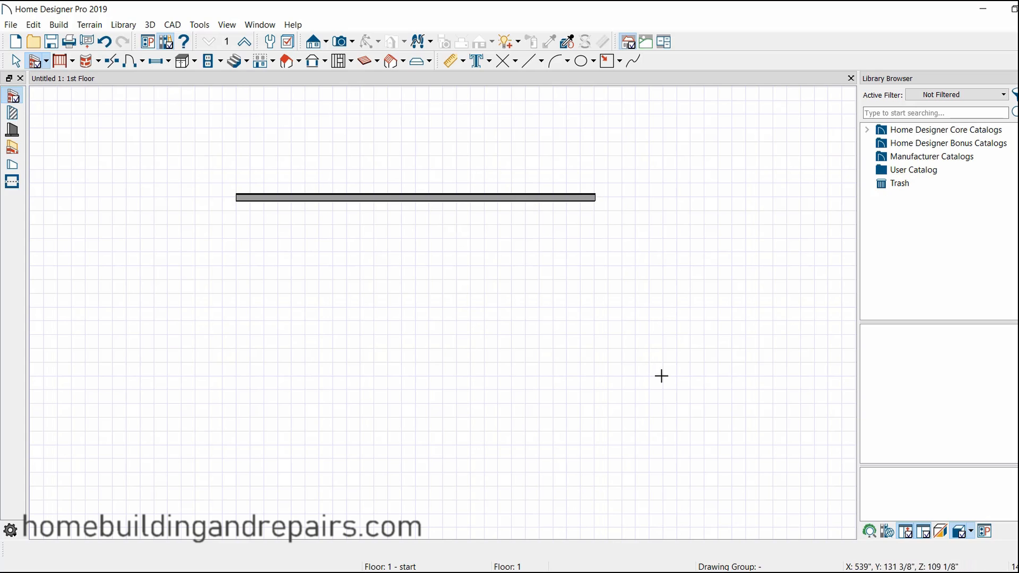
pyautogui.moveTo(592, 289)
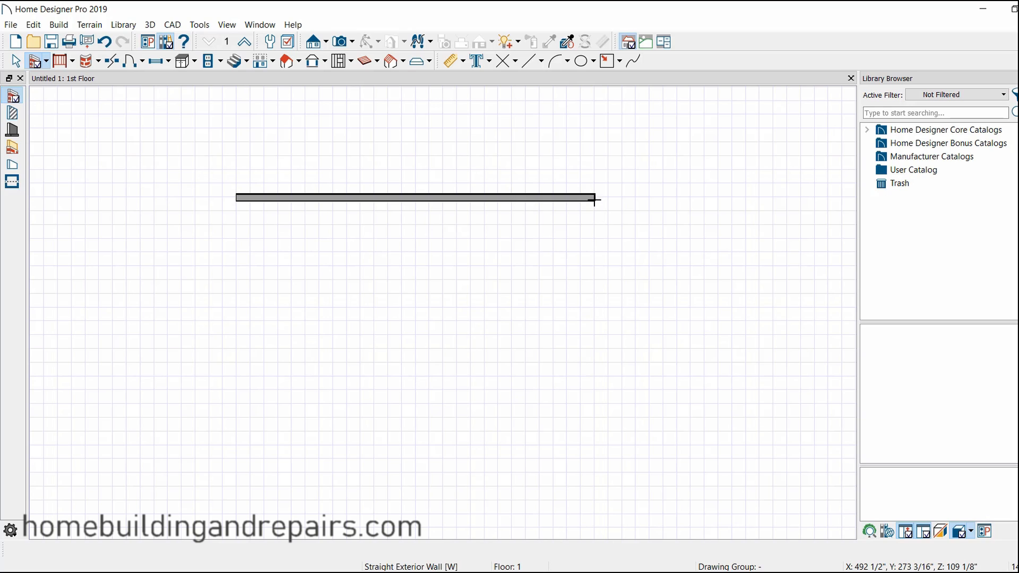
pyautogui.moveTo(593, 198); pyautogui.dragTo(594, 465)
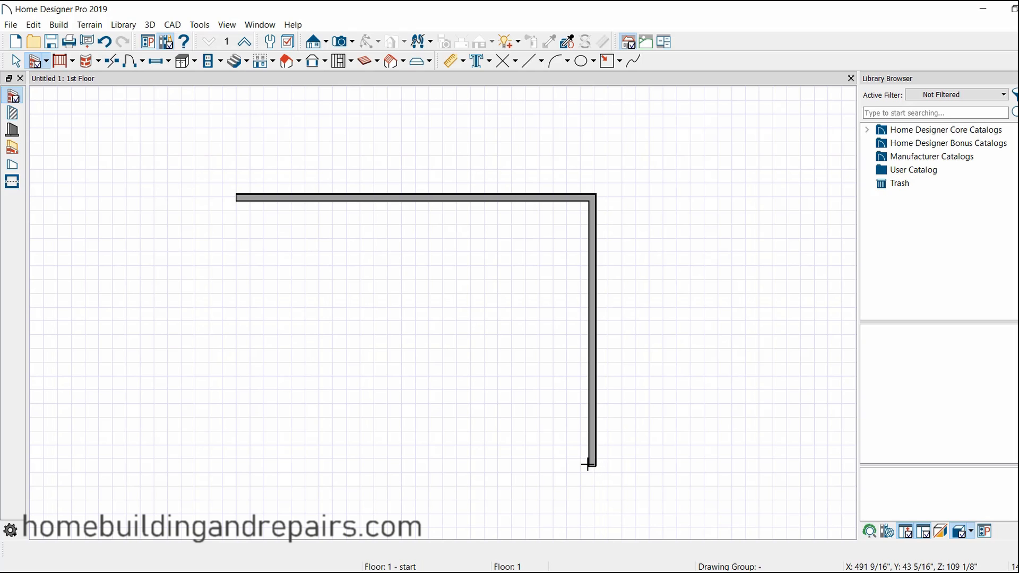
pyautogui.click(223, 464)
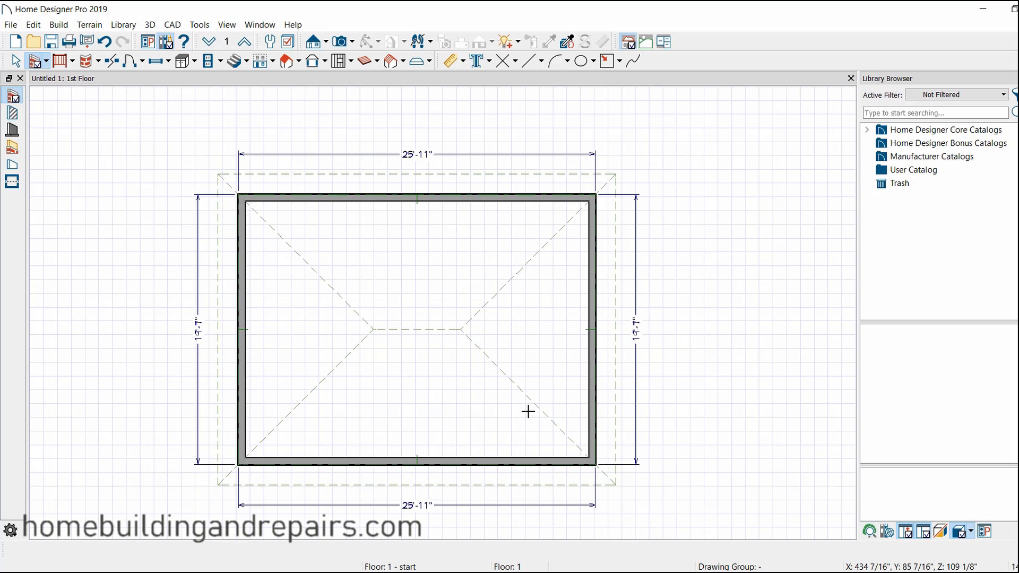
pyautogui.moveTo(455, 392)
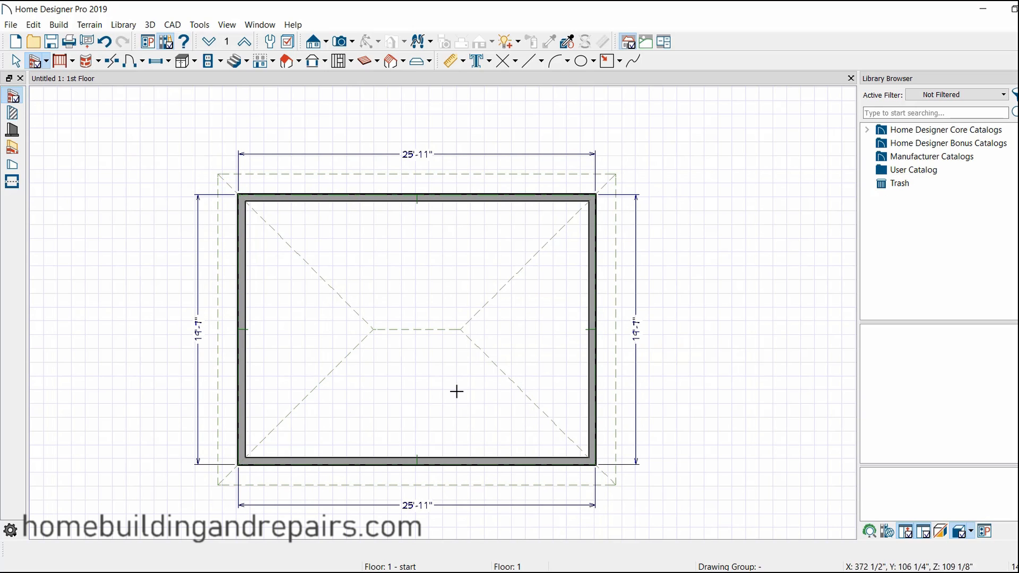
pyautogui.moveTo(410, 432)
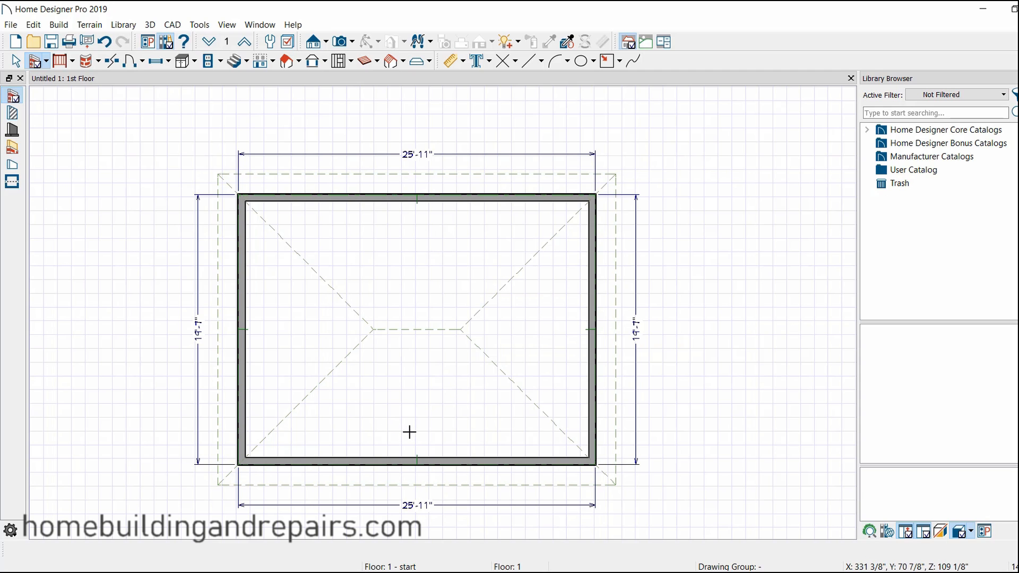
pyautogui.moveTo(433, 412)
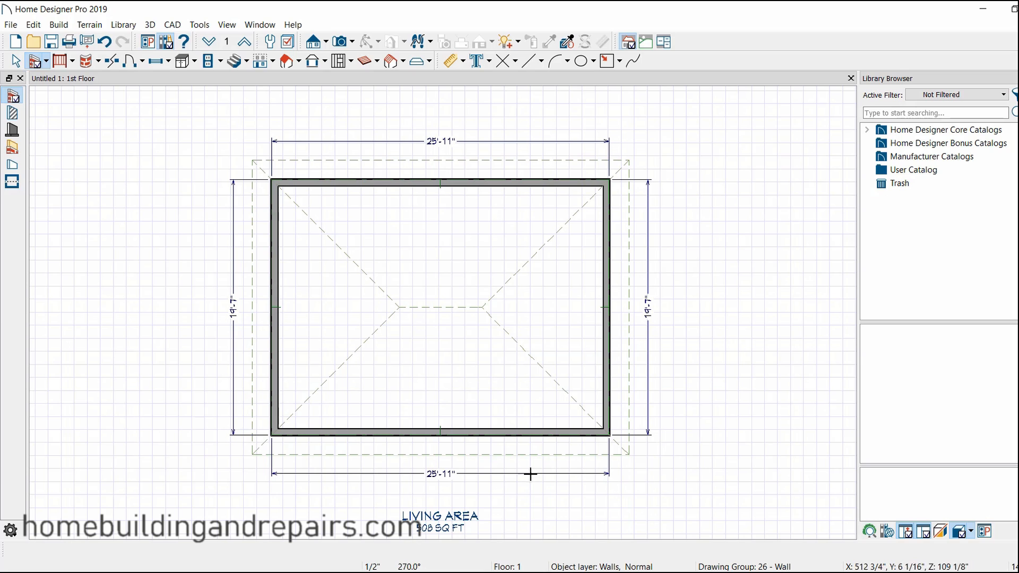
pyautogui.moveTo(707, 457)
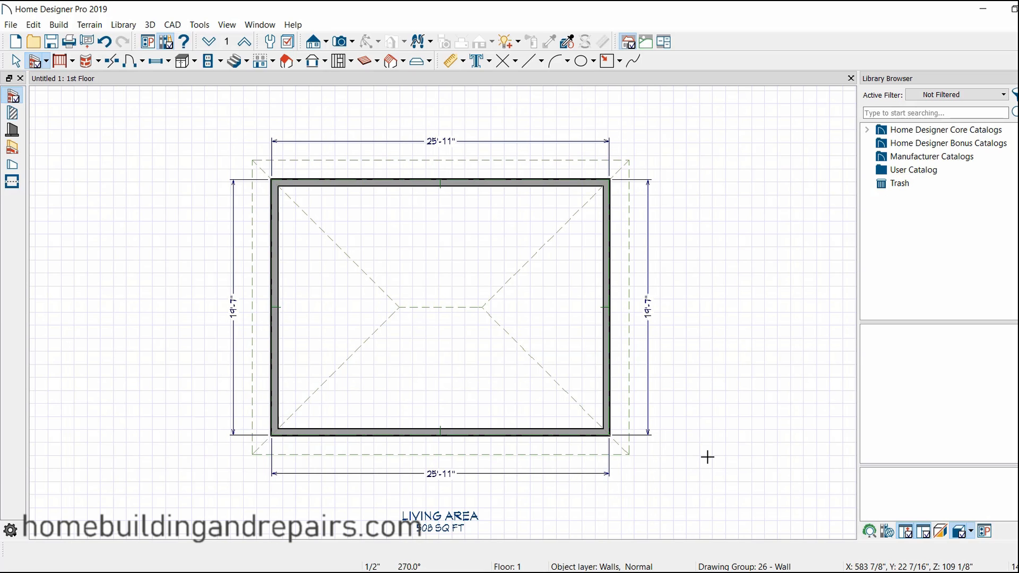
pyautogui.moveTo(745, 420)
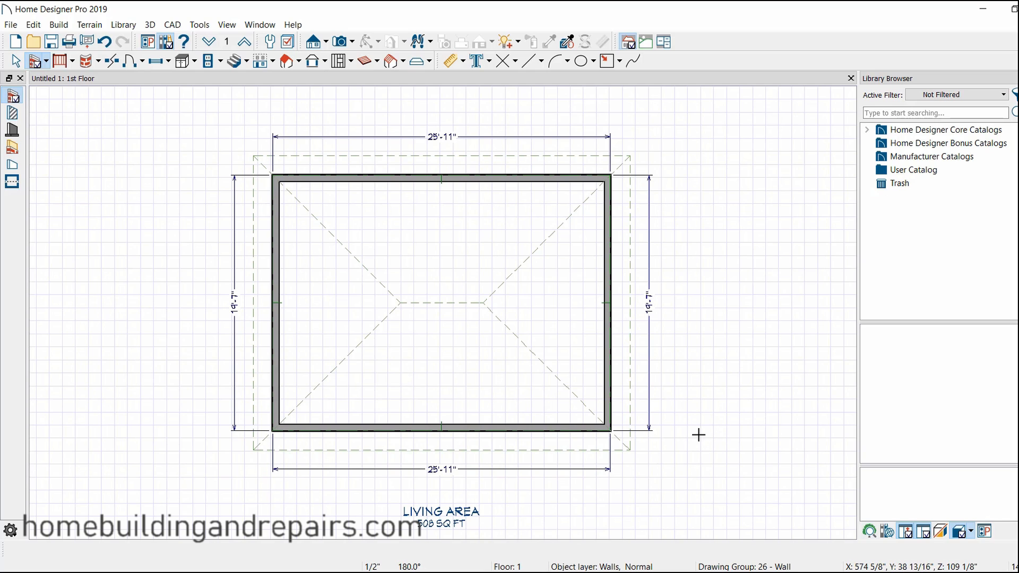
pyautogui.moveTo(164, 211)
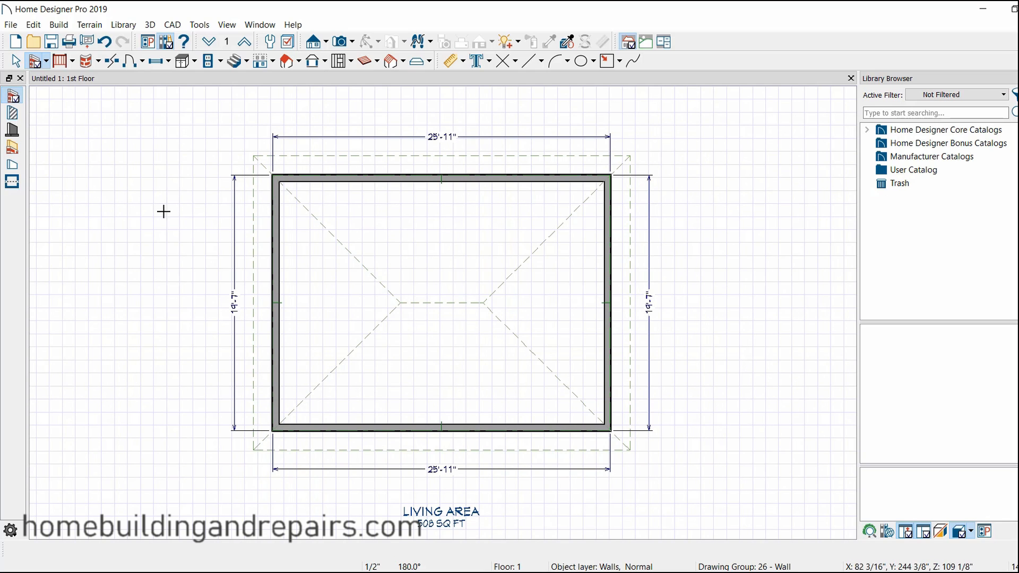
pyautogui.moveTo(702, 384)
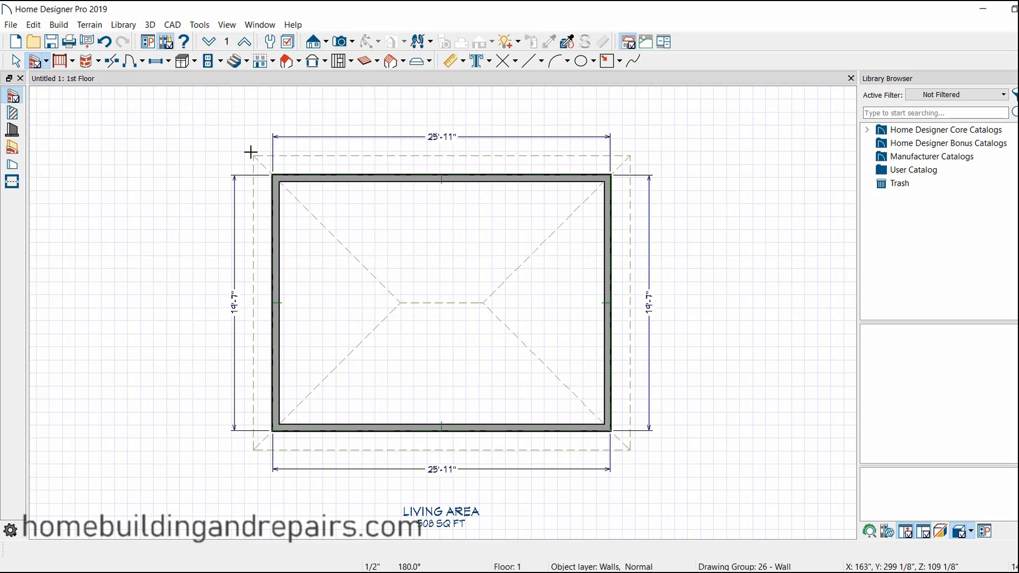
pyautogui.moveTo(389, 306)
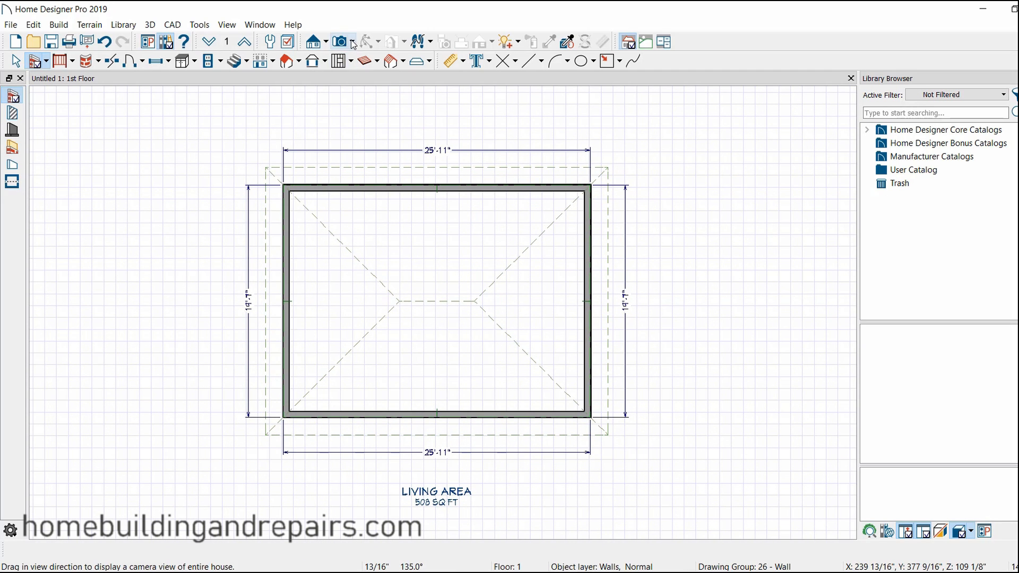
pyautogui.click(339, 41)
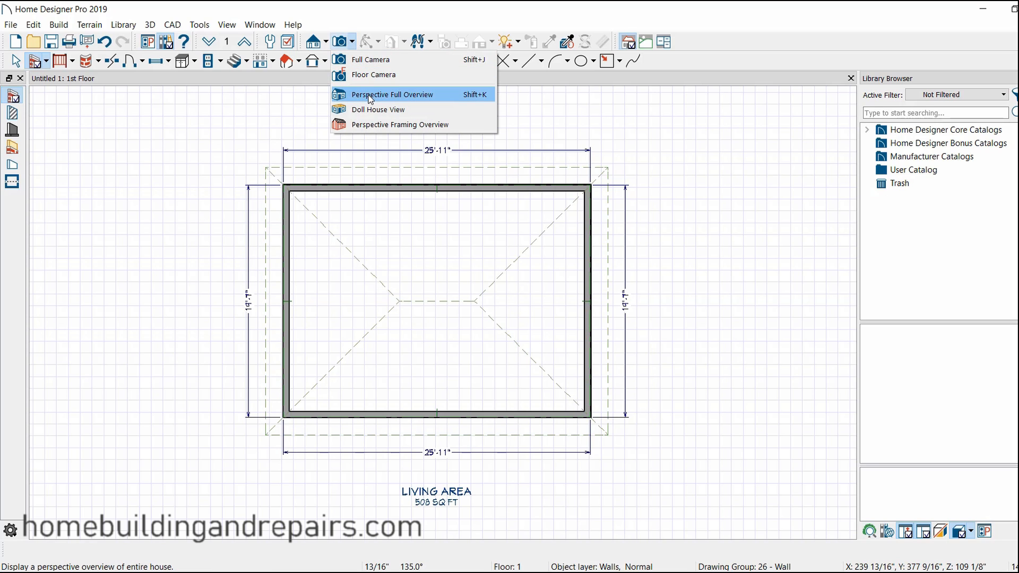
pyautogui.click(391, 94)
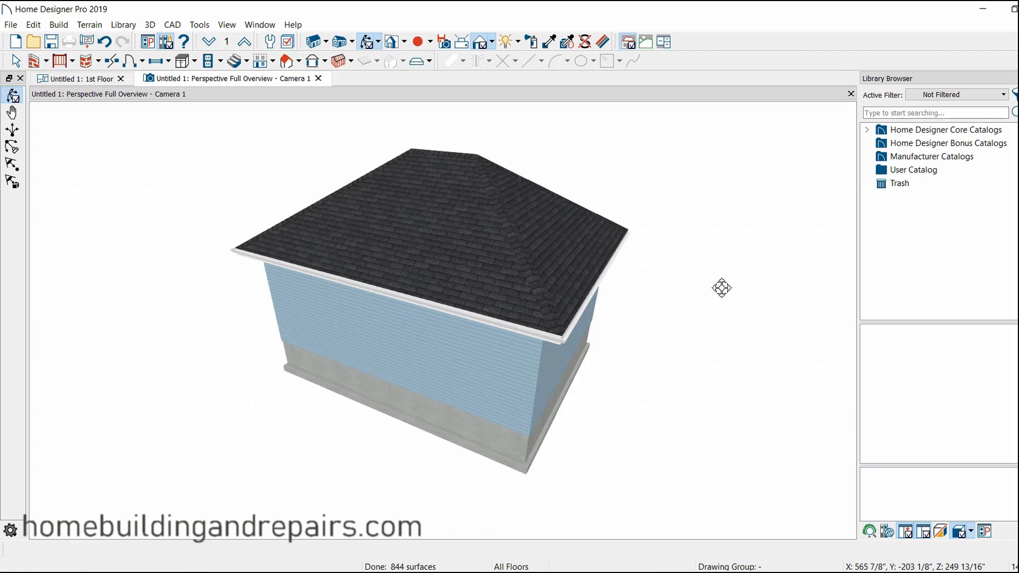
pyautogui.moveTo(649, 335)
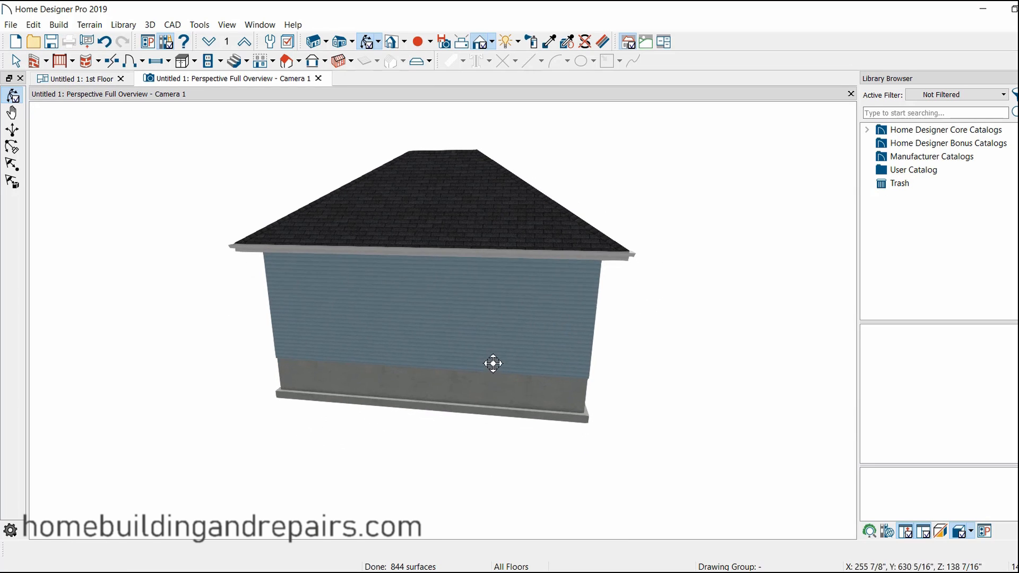
pyautogui.moveTo(492, 363); pyautogui.dragTo(516, 267)
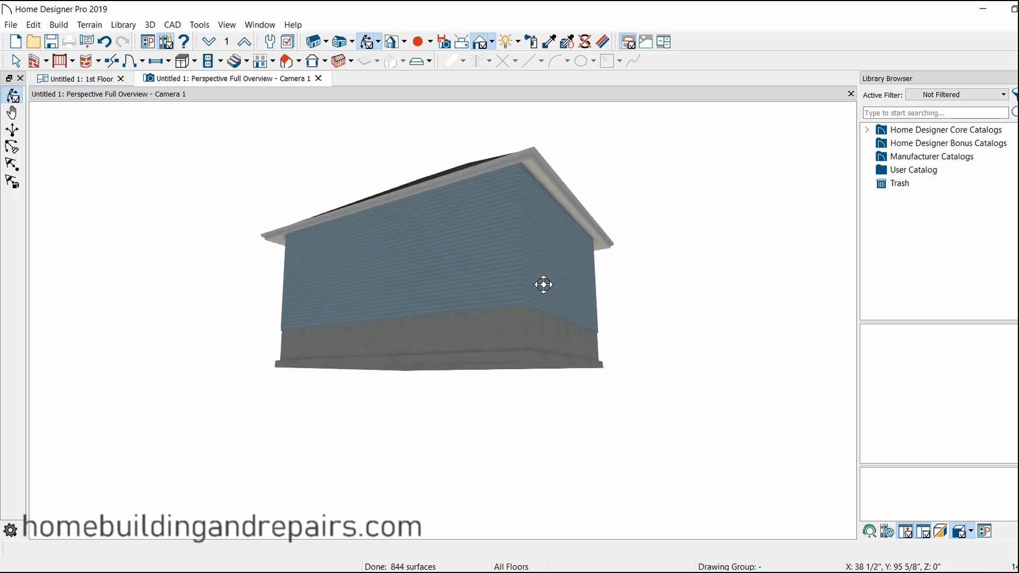
pyautogui.moveTo(544, 284); pyautogui.dragTo(551, 353)
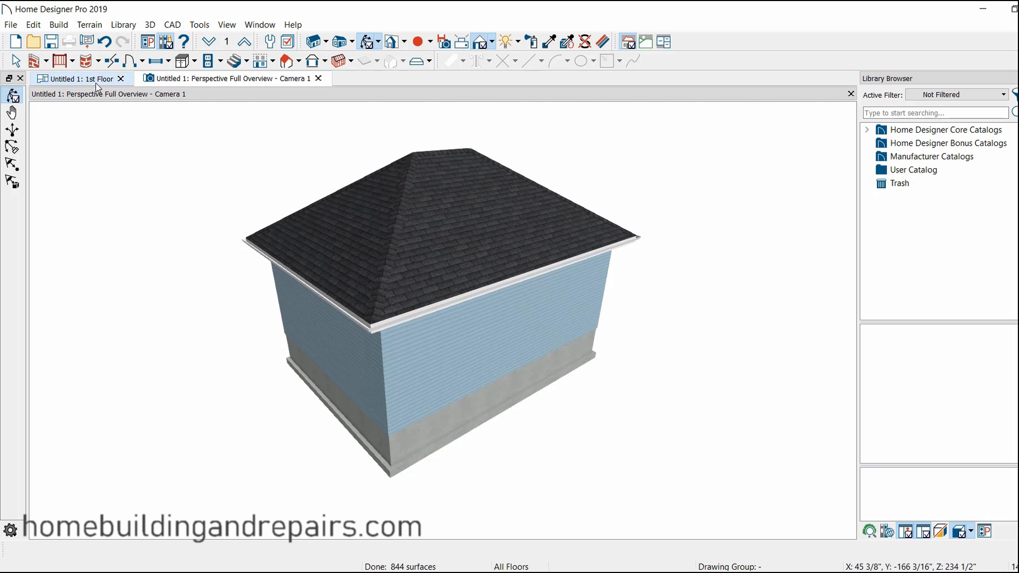
# Step: Place a 3' hinged door in the top wall of the first-floor plan
pyautogui.click(82, 78)
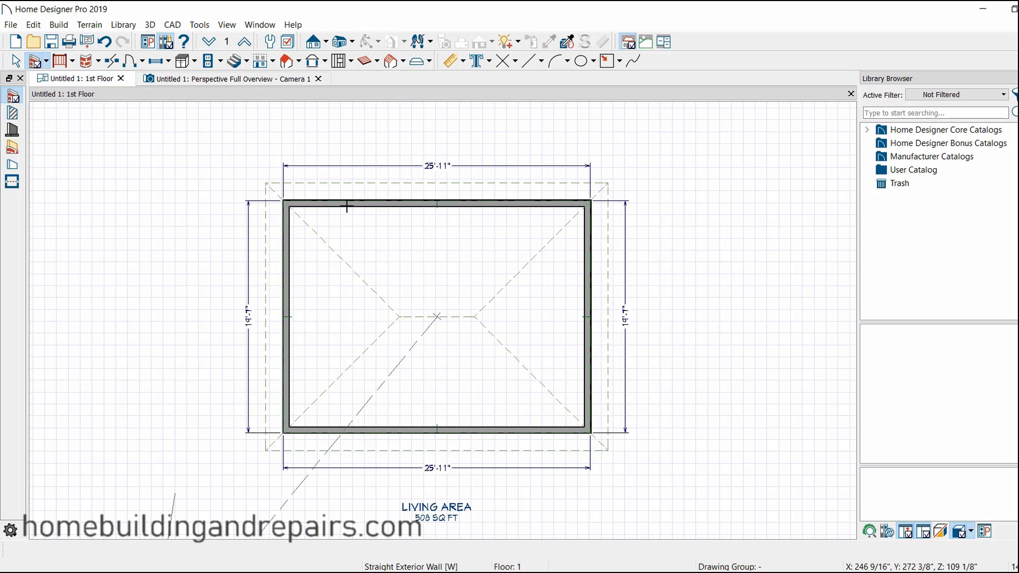
pyautogui.moveTo(472, 200)
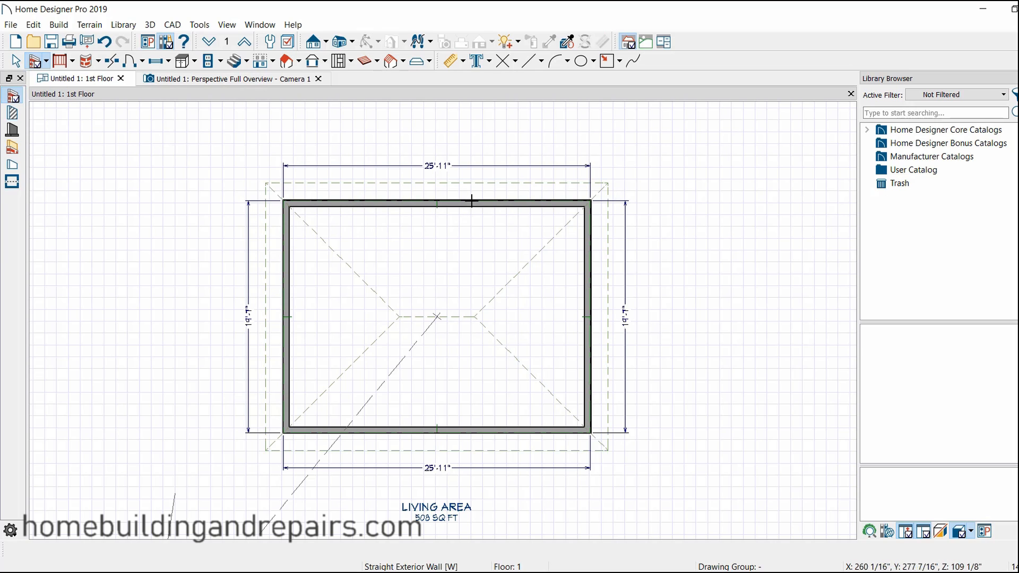
pyautogui.click(128, 60)
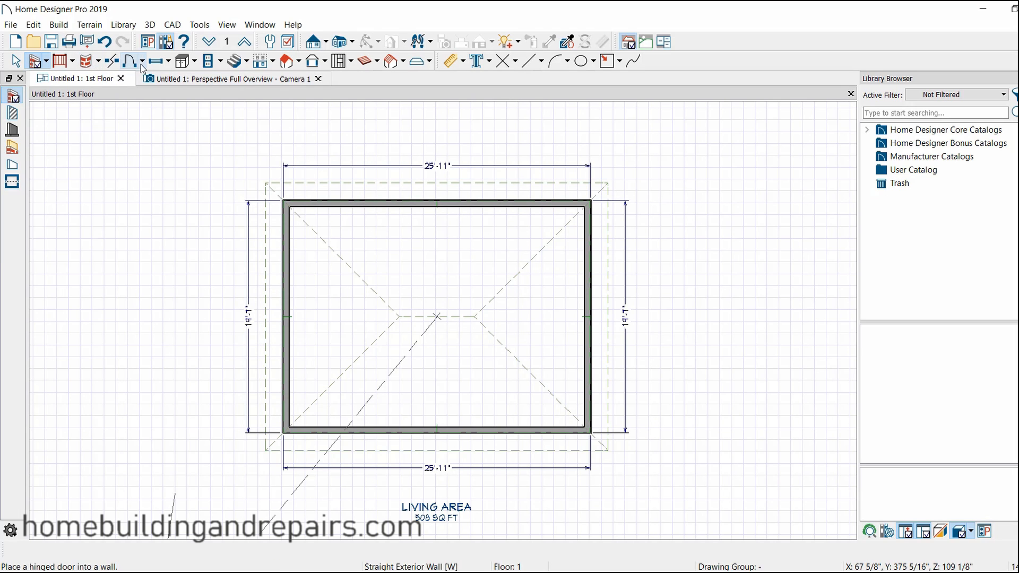
pyautogui.click(129, 62)
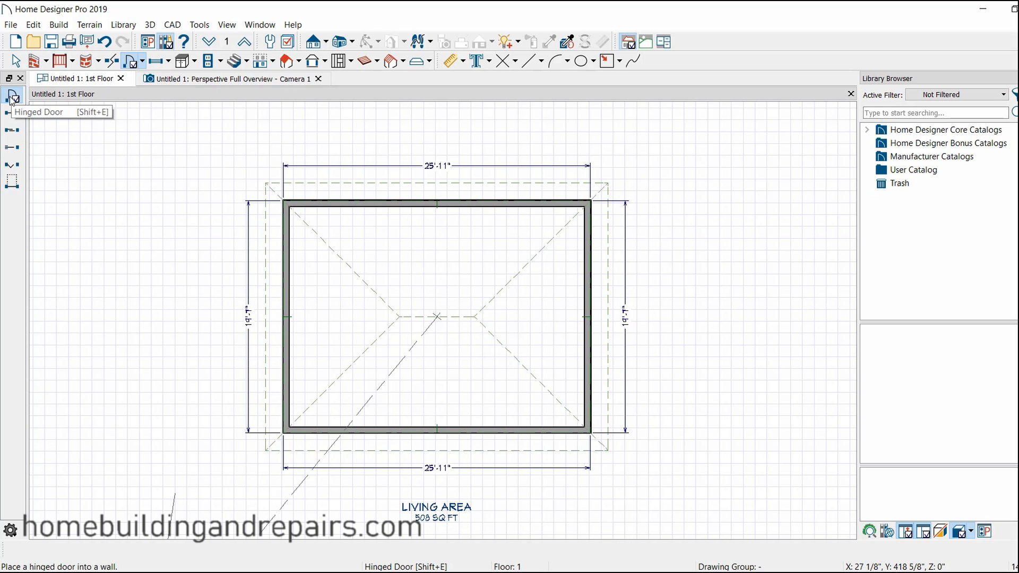
pyautogui.click(337, 208)
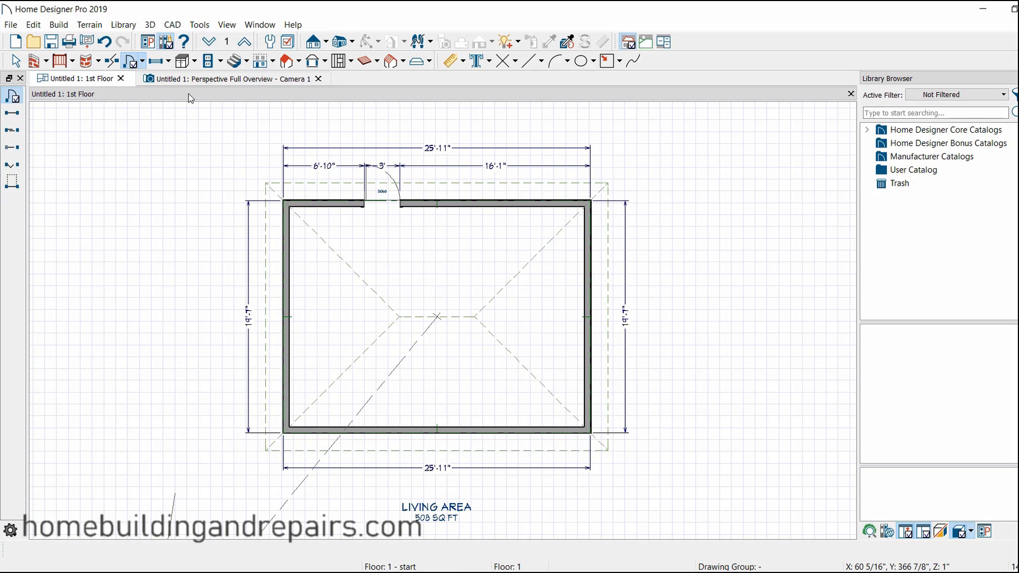
# Step: Inspect the new door in the 3D perspective, then return to the floor plan
pyautogui.click(230, 79)
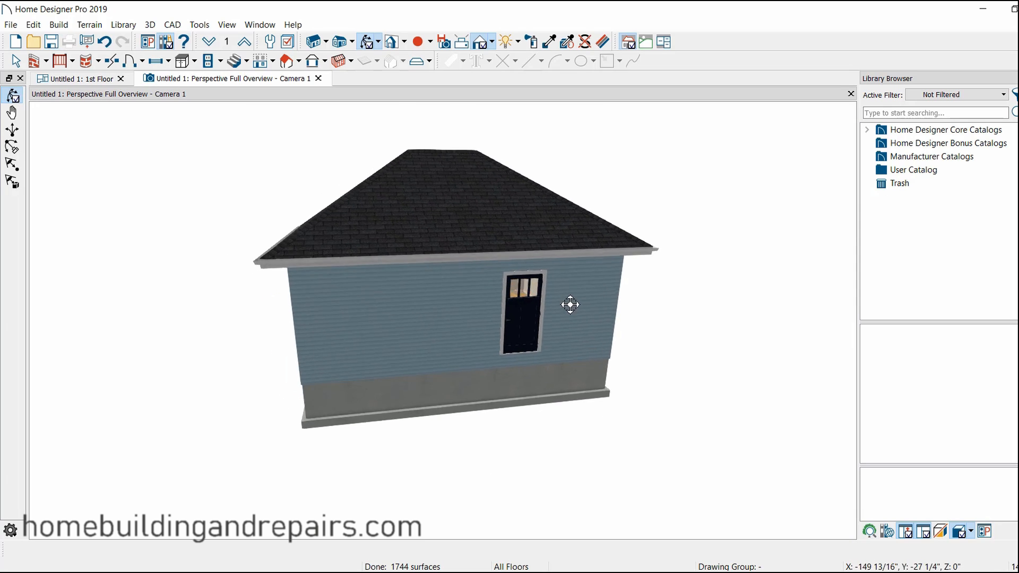
pyautogui.moveTo(571, 304); pyautogui.dragTo(536, 329)
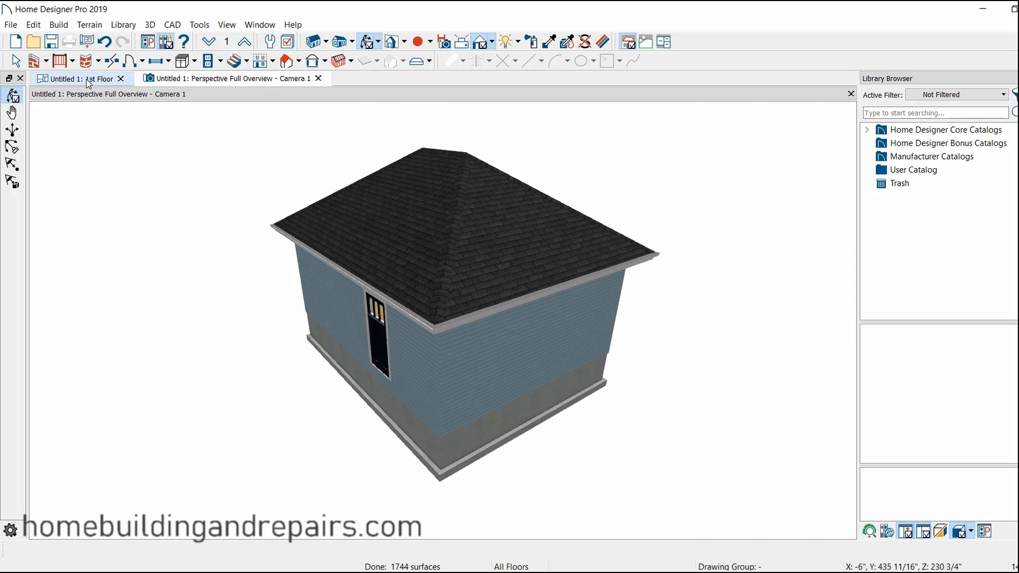
pyautogui.click(82, 78)
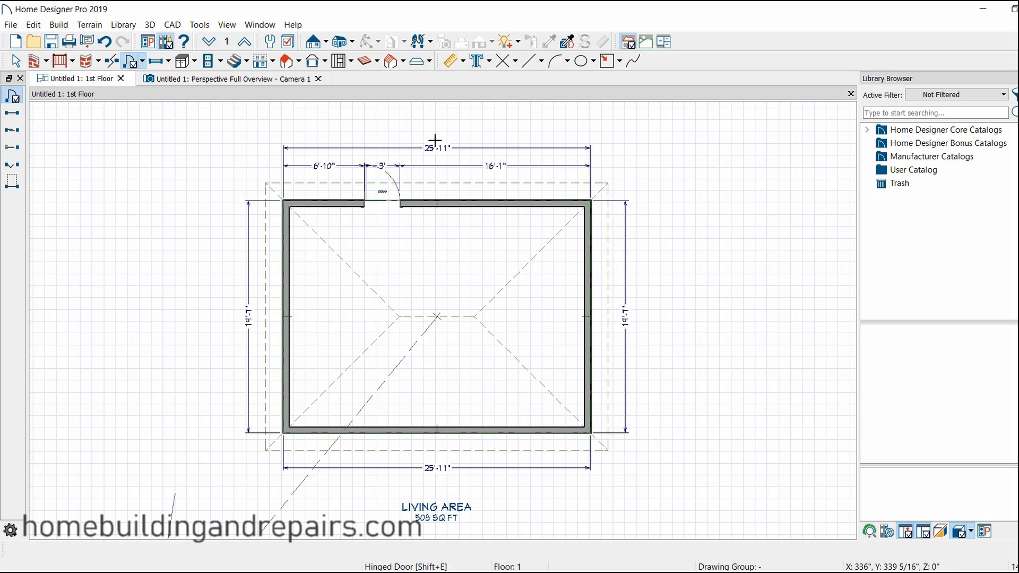
pyautogui.moveTo(401, 189)
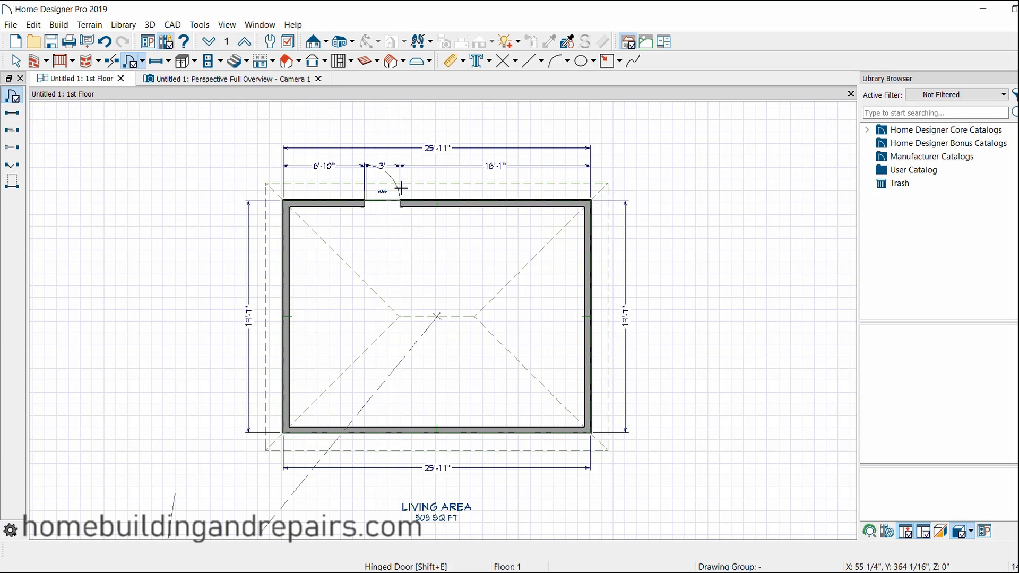
pyautogui.moveTo(535, 283)
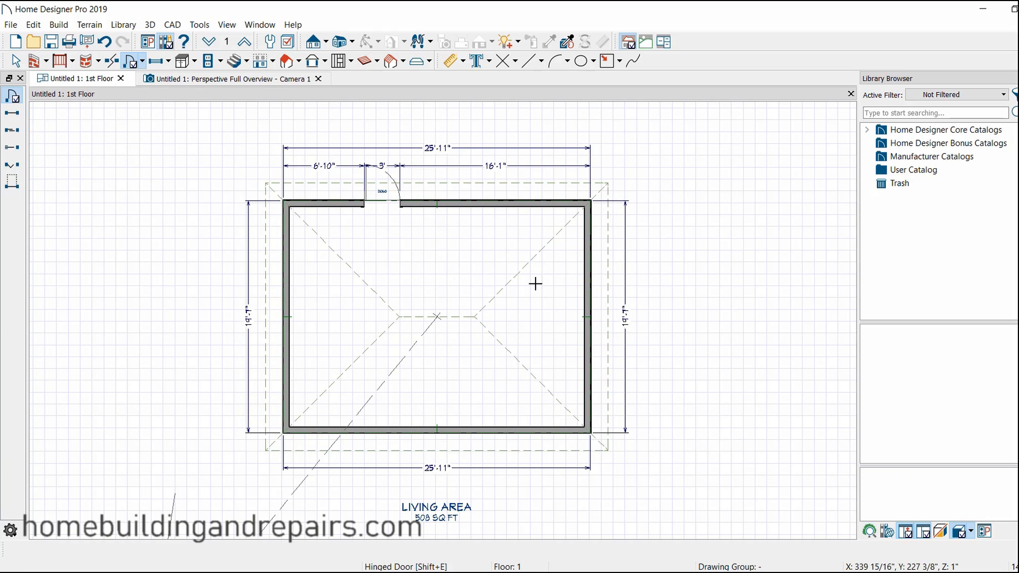
# Step: Set the overall width dimension to 30' and select the side dimension to set the 20' depth
pyautogui.click(14, 60)
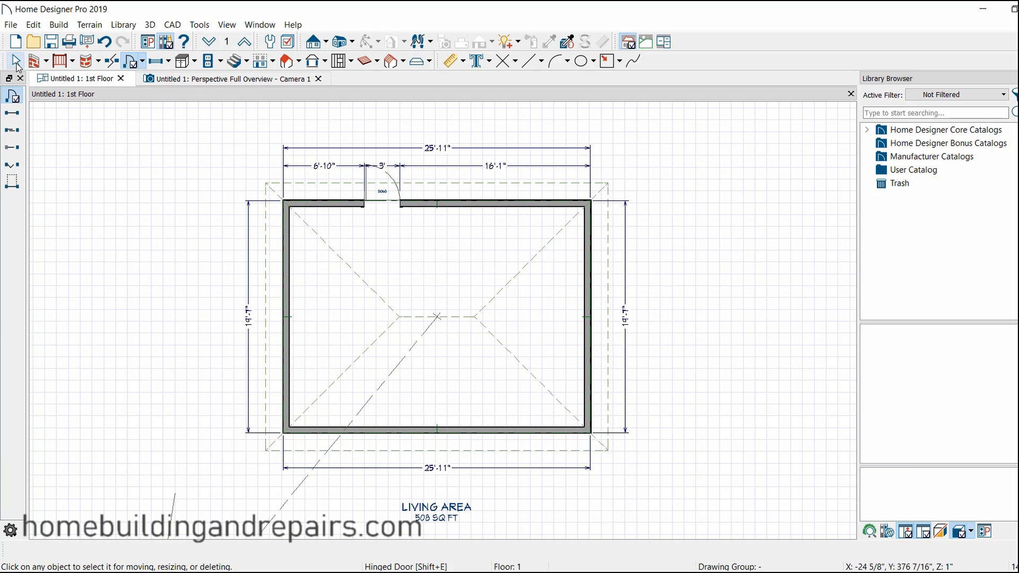
pyautogui.click(16, 61)
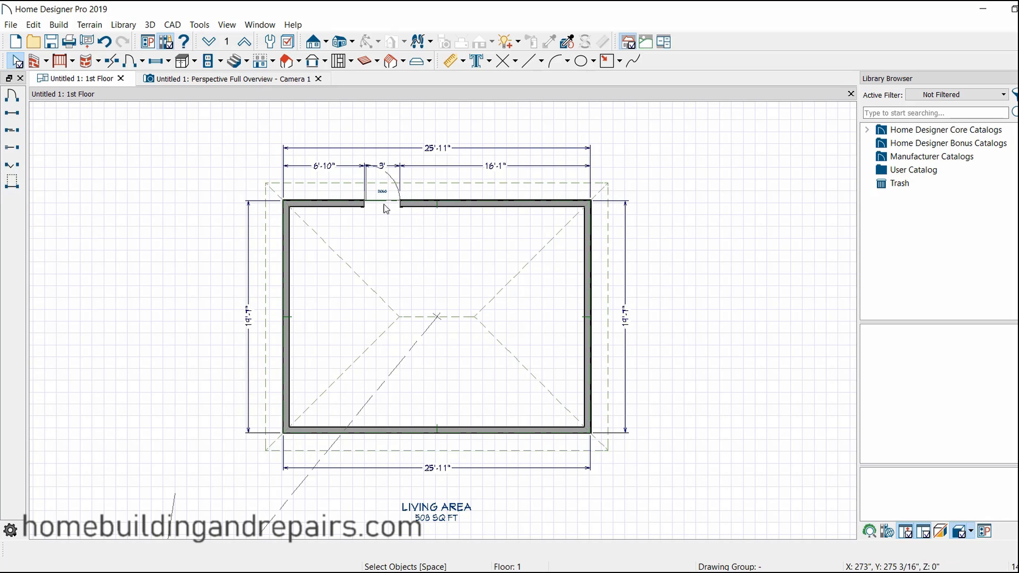
pyautogui.moveTo(434, 155)
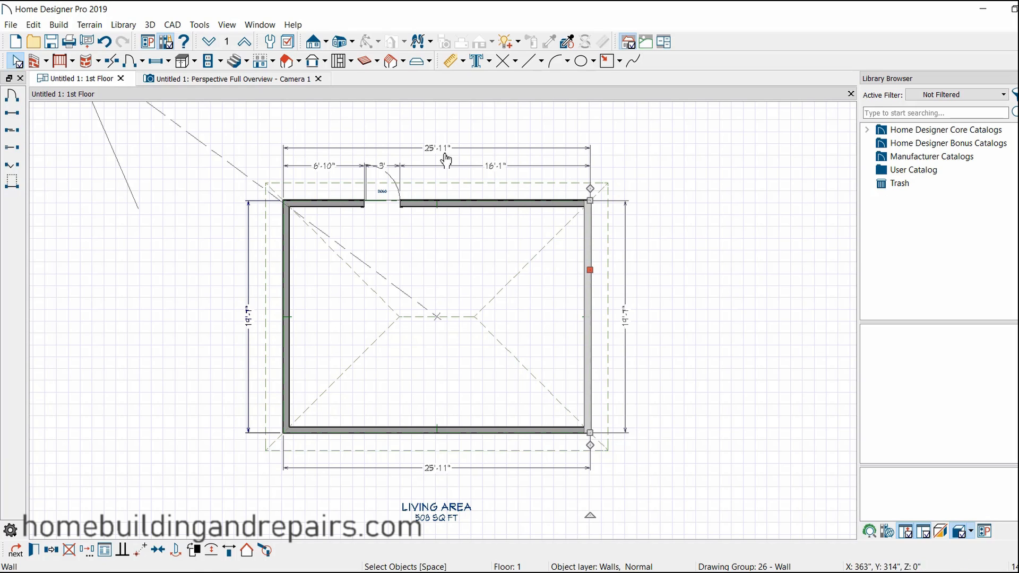
pyautogui.click(431, 149)
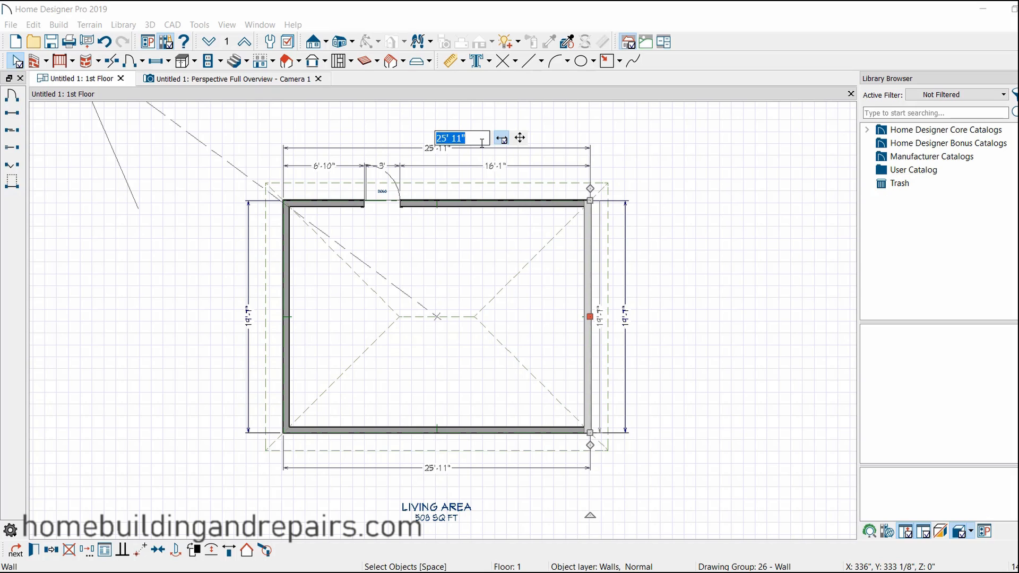
pyautogui.write("30'")
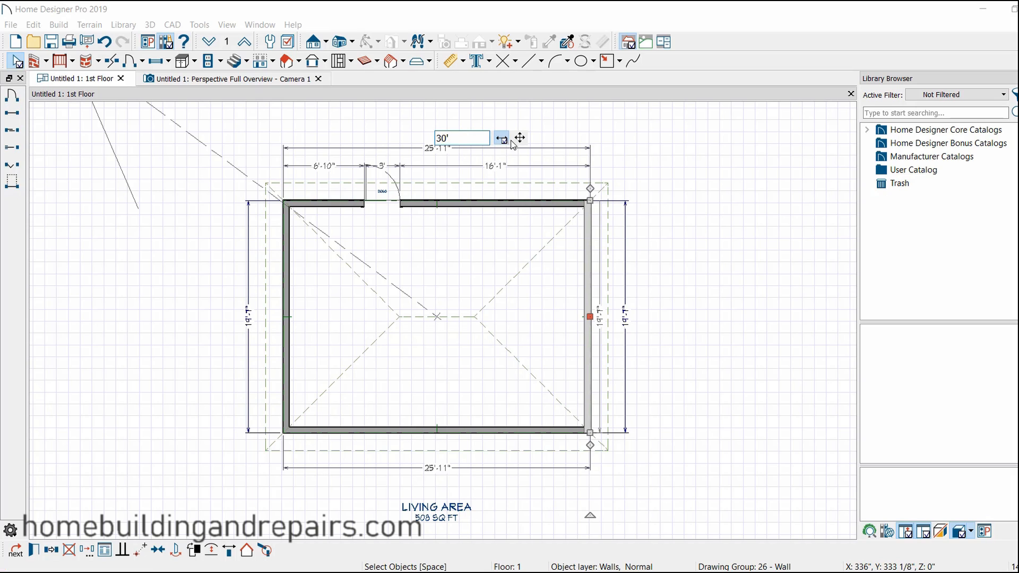
pyautogui.click(461, 138)
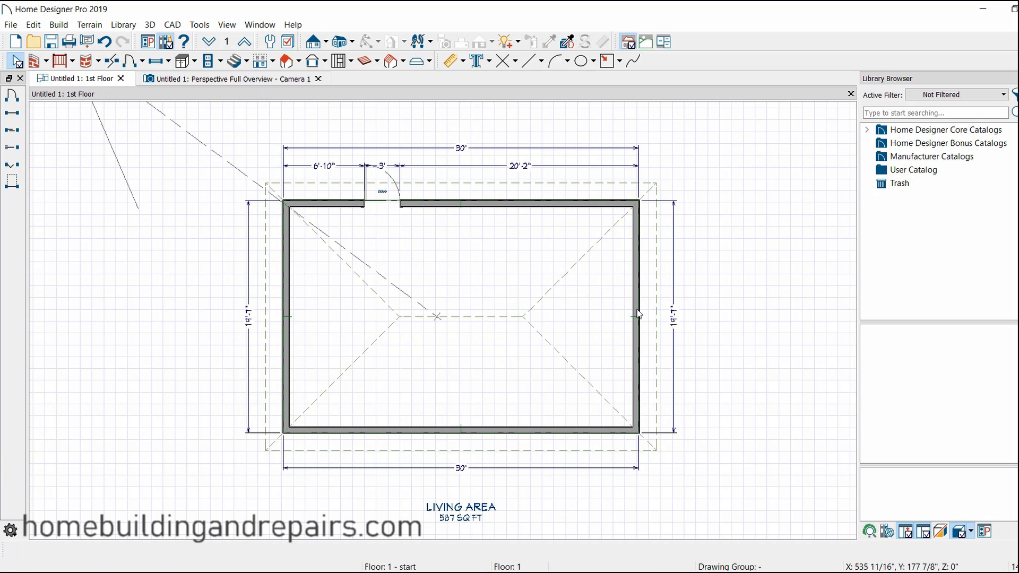
pyautogui.moveTo(677, 326)
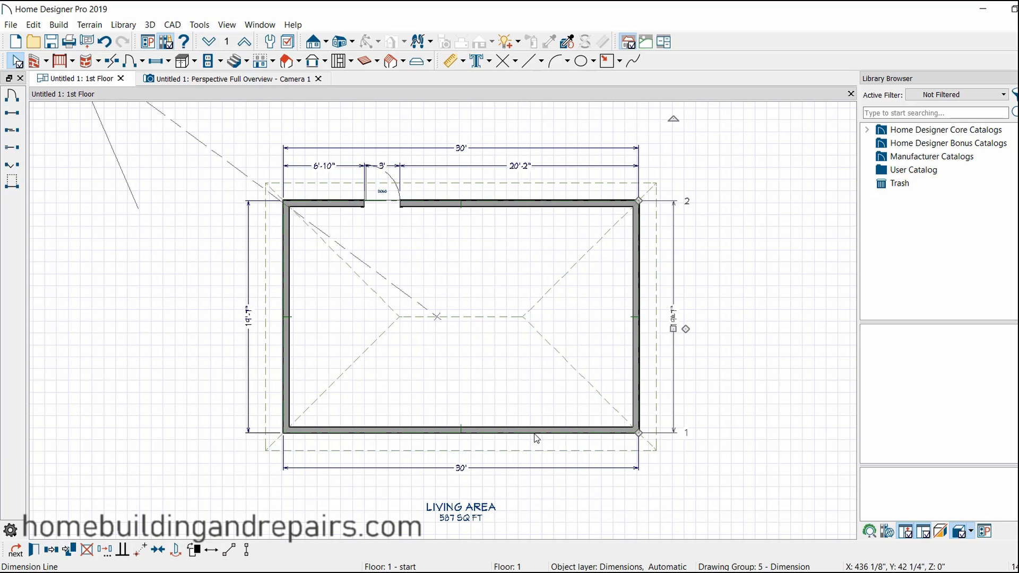
pyautogui.click(460, 433)
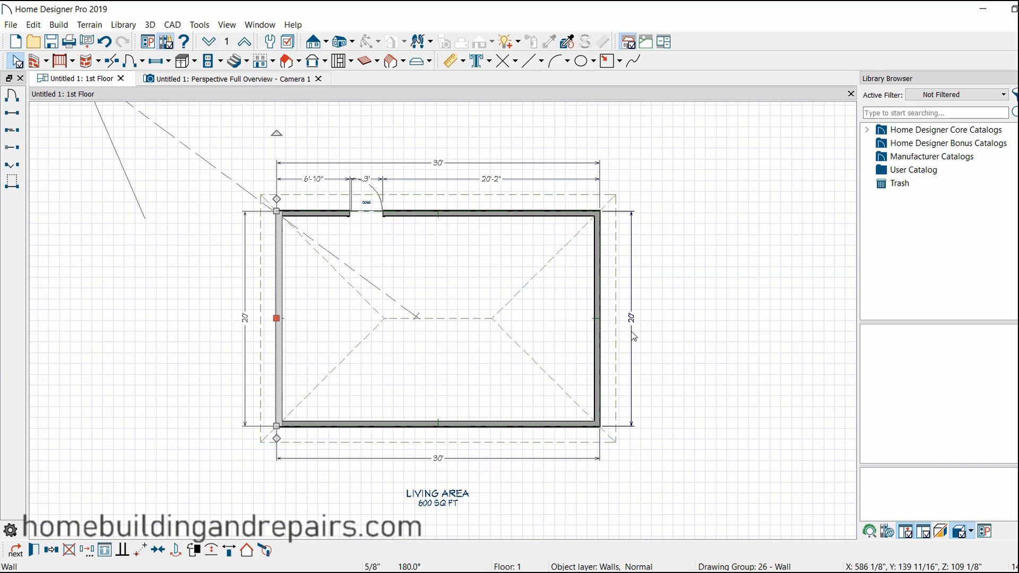
# Step: Drag the left exterior wall outward until the overall width reads 36'-10"
pyautogui.moveTo(276, 317); pyautogui.dragTo(232, 318)
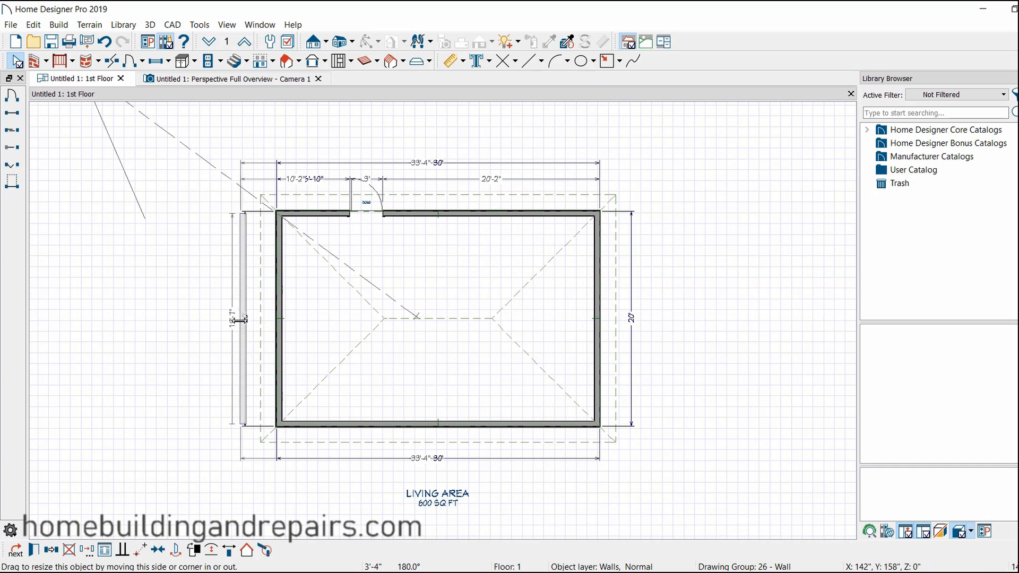
pyautogui.moveTo(237, 321); pyautogui.dragTo(168, 332)
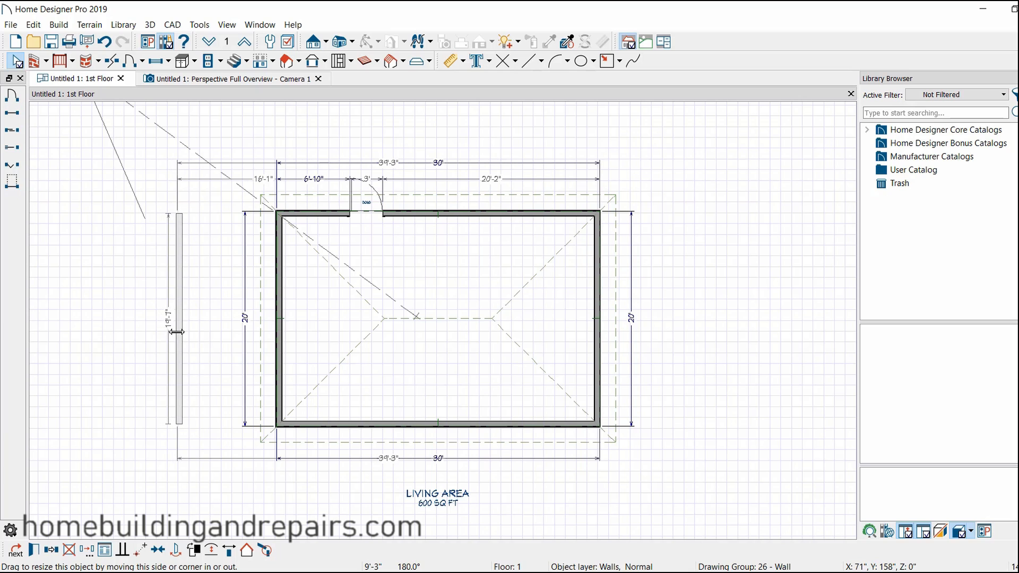
pyautogui.moveTo(175, 331); pyautogui.dragTo(202, 326)
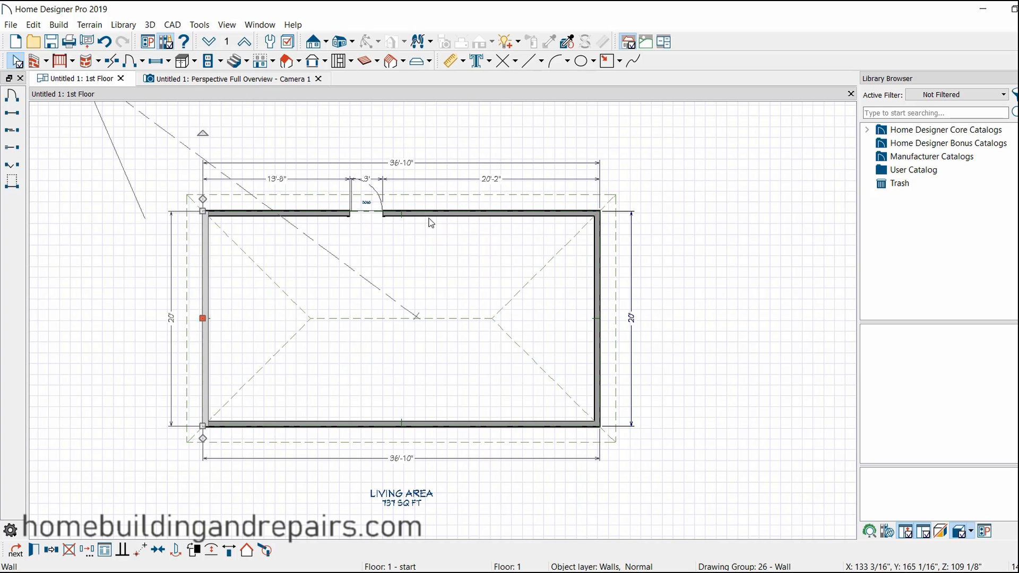
pyautogui.moveTo(433, 166)
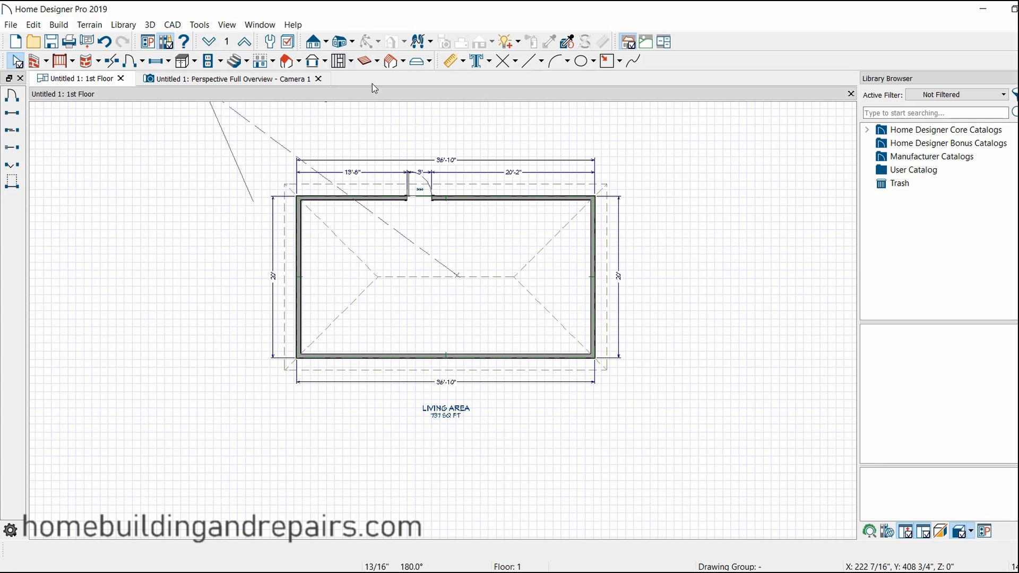
# Step: Delete the roof planes and check the roofless house in the 3D perspective
pyautogui.click(284, 61)
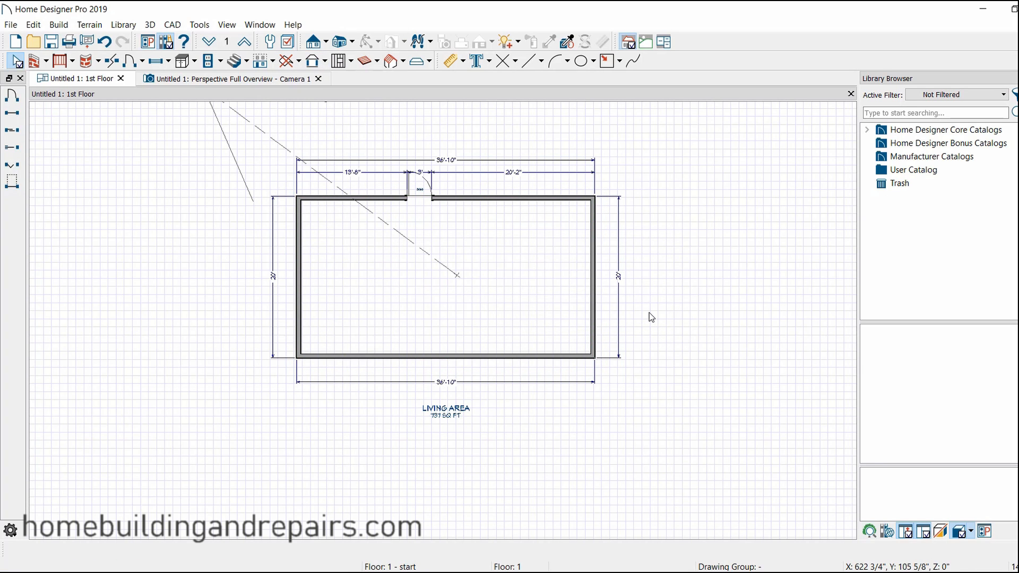
pyautogui.click(230, 79)
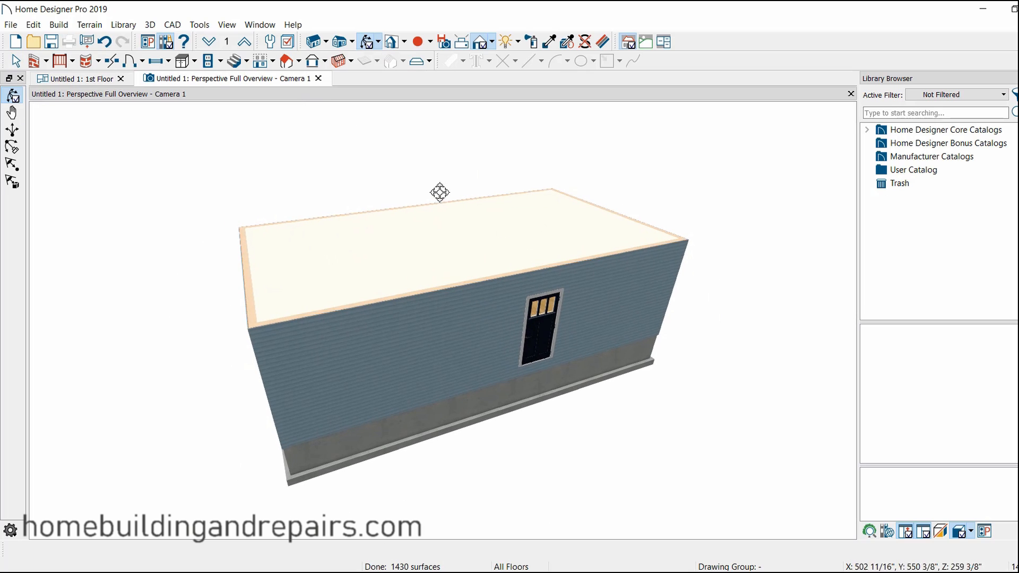
pyautogui.click(77, 79)
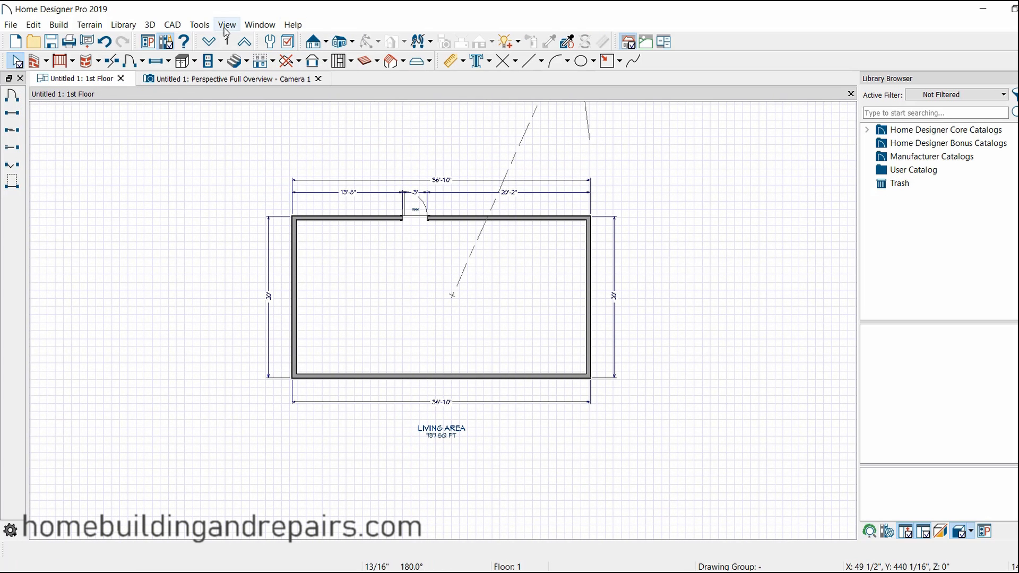
# Step: Turn off the Reference Grid in the View menu and close the 3D perspective view
pyautogui.click(226, 24)
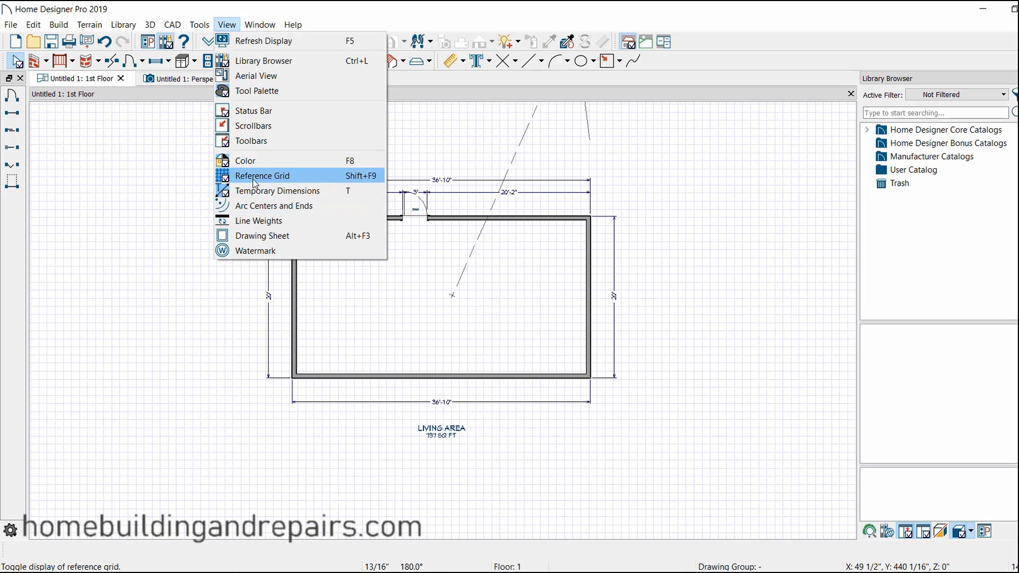
pyautogui.click(262, 175)
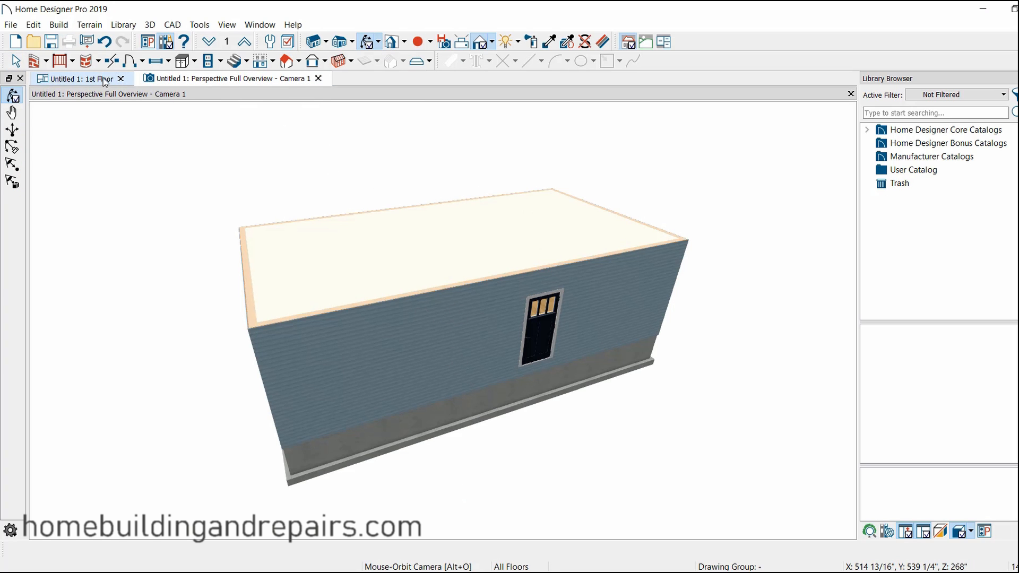
pyautogui.click(77, 77)
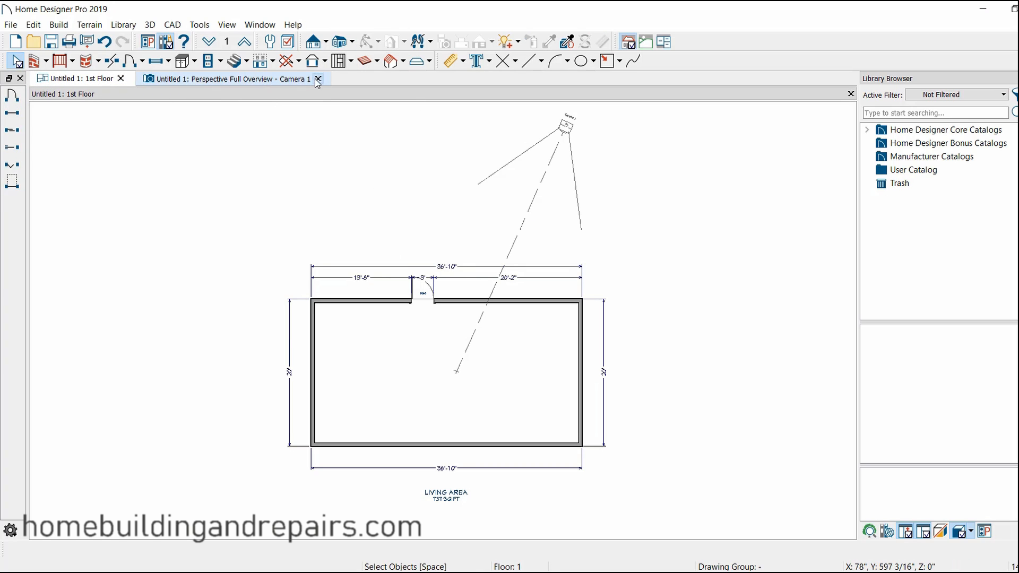
pyautogui.click(317, 79)
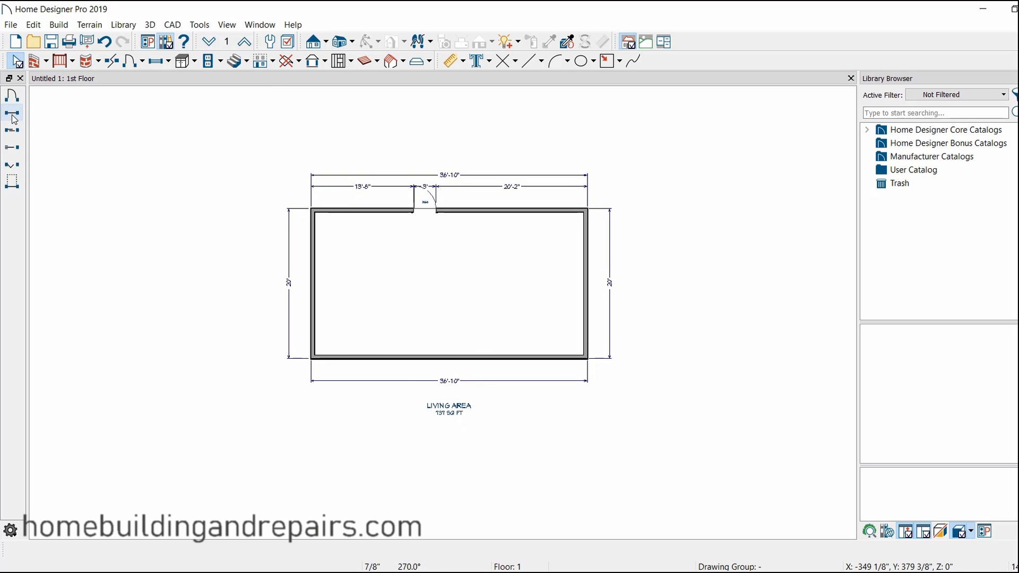
pyautogui.moveTo(18, 123)
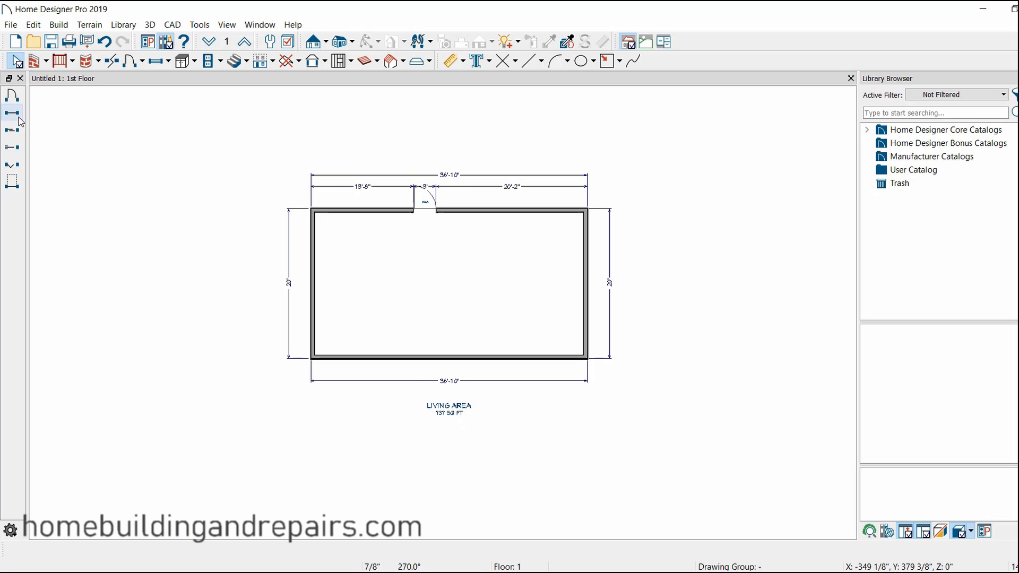
# Step: Draw a rectangular wing of exterior walls below the main block and nudge its right wall toward the edge
pyautogui.click(36, 60)
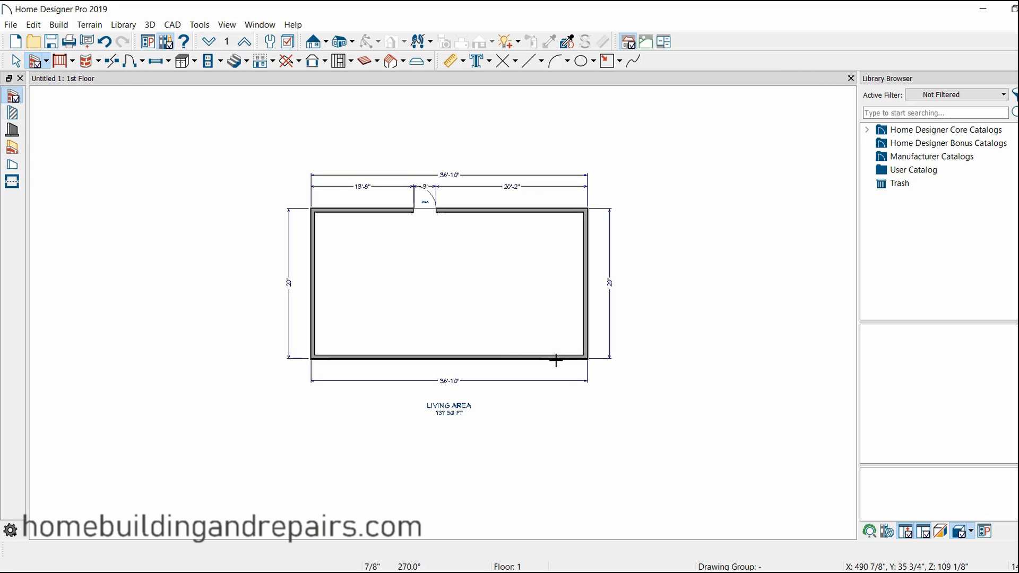
pyautogui.moveTo(450, 358)
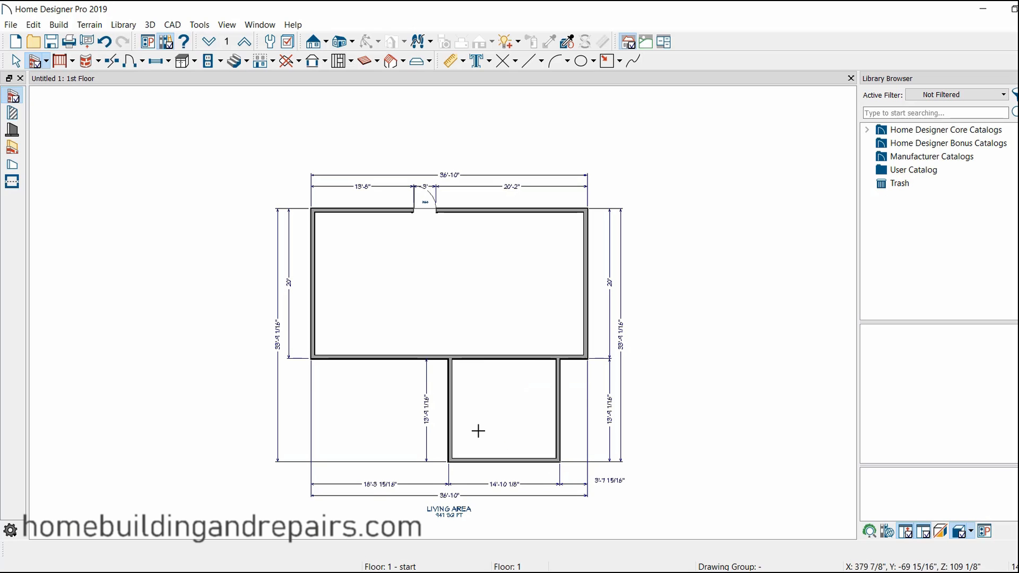
pyautogui.moveTo(476, 373)
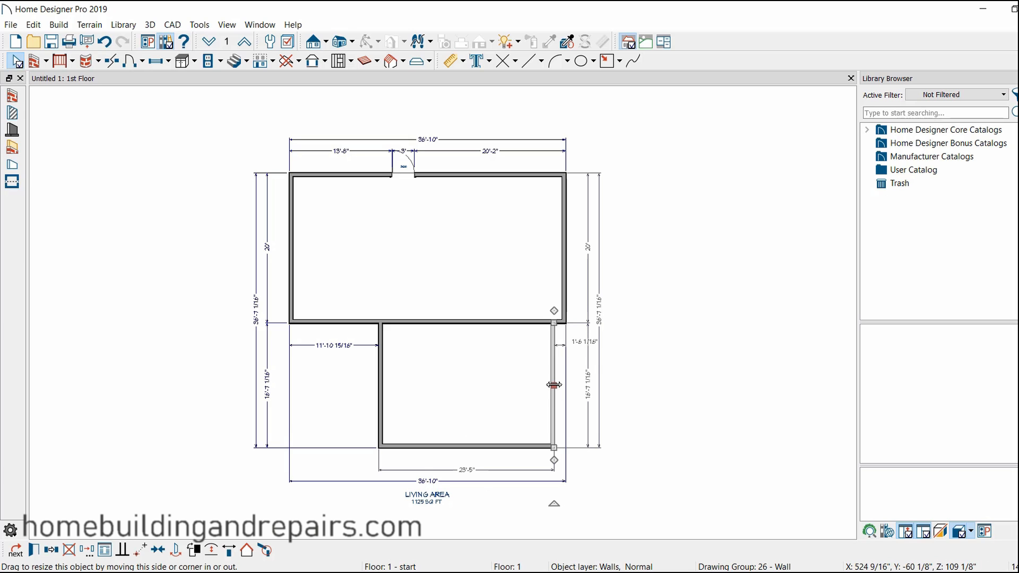
pyautogui.moveTo(554, 384); pyautogui.dragTo(566, 384)
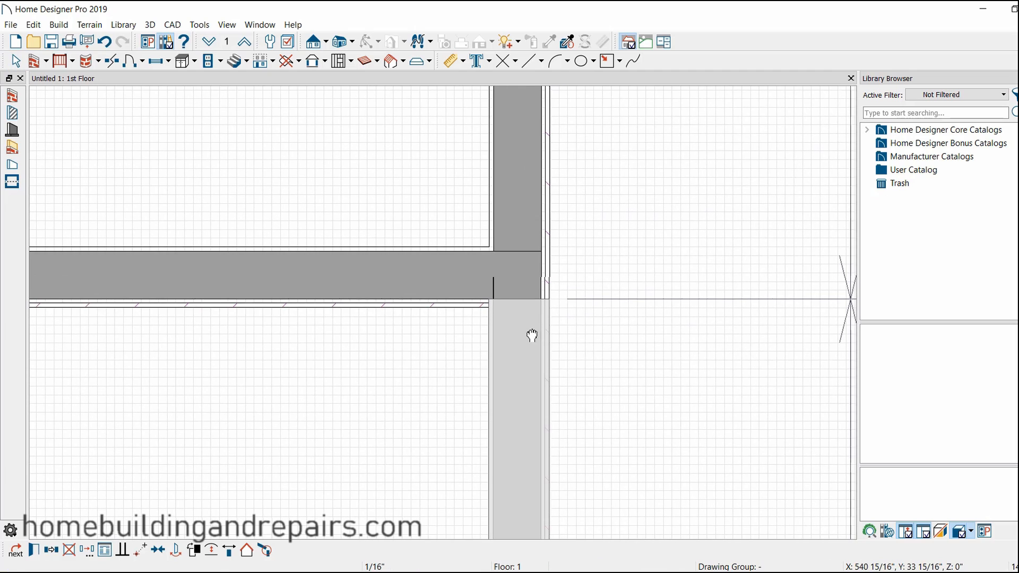
# Step: Select the wing's right wall to align it flush with the main block's right wall
pyautogui.click(539, 325)
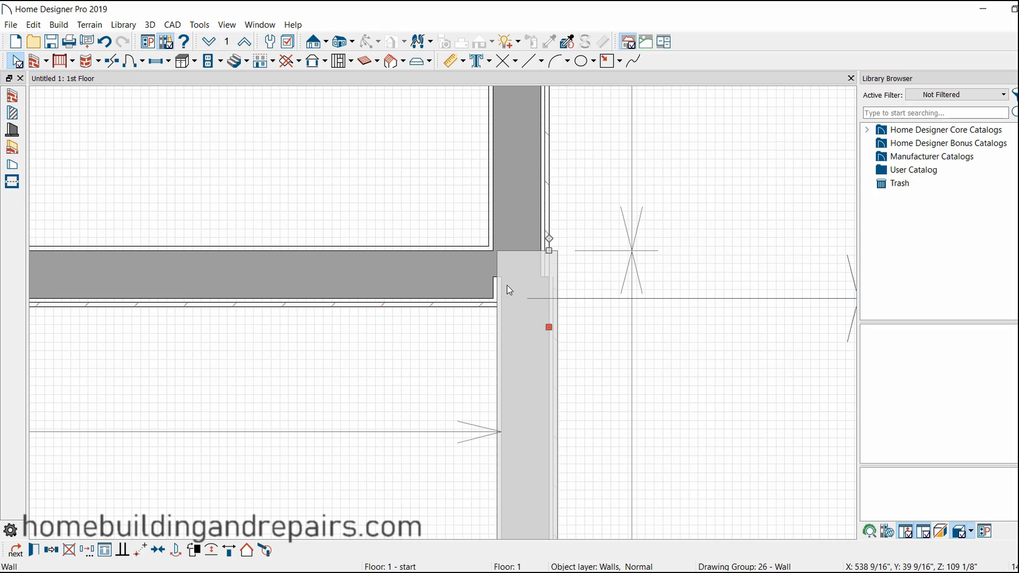
pyautogui.moveTo(549, 327)
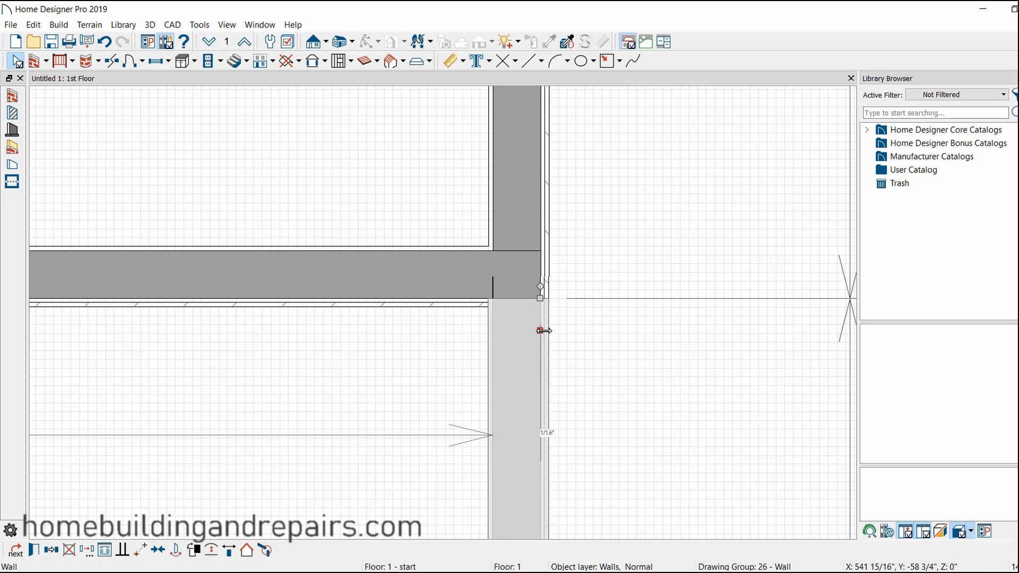
pyautogui.moveTo(506, 329)
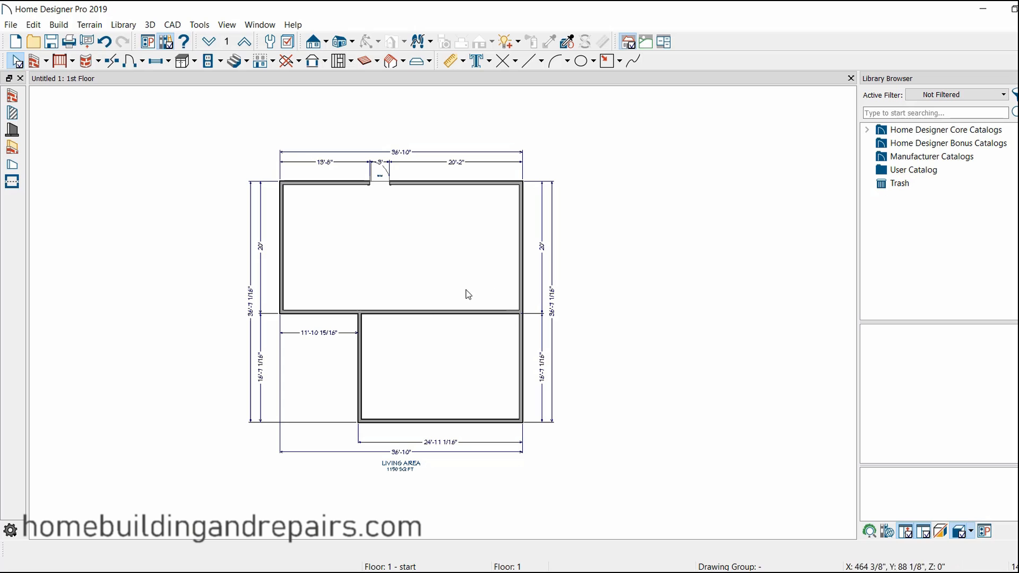
# Step: Break the wall shared by both blocks and select its interior segment for deletion
pyautogui.click(435, 312)
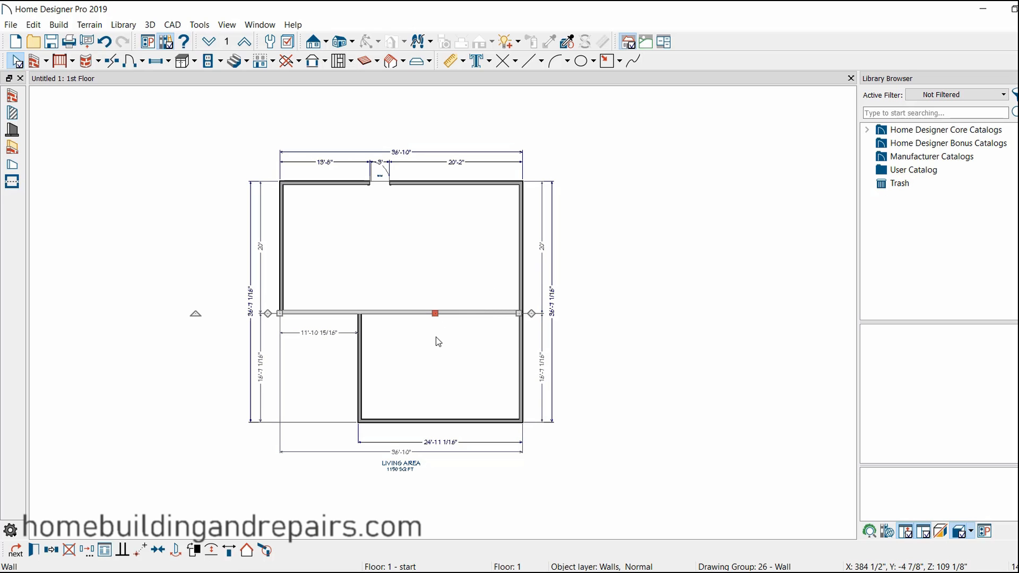
pyautogui.moveTo(223, 144)
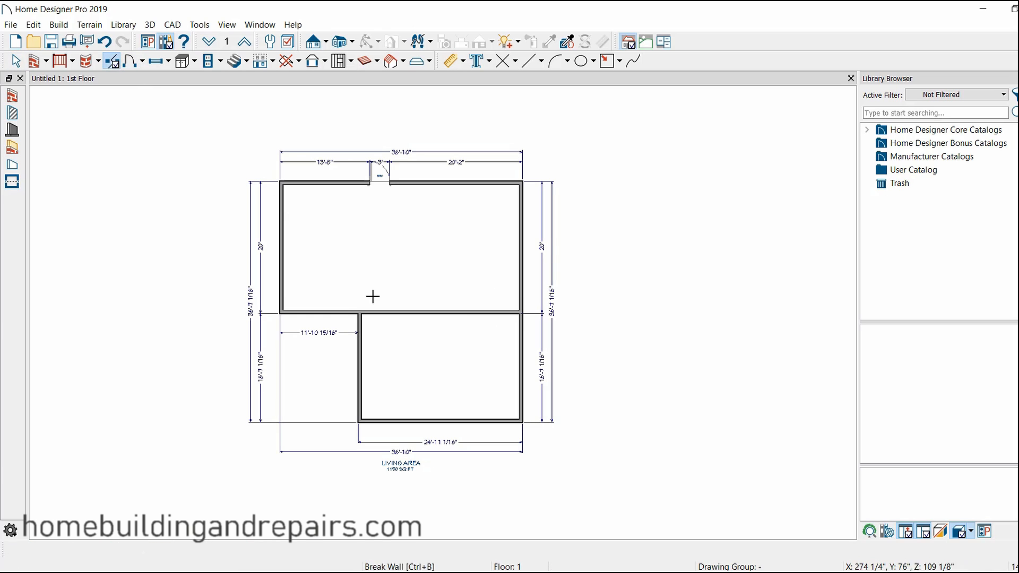
pyautogui.moveTo(493, 360)
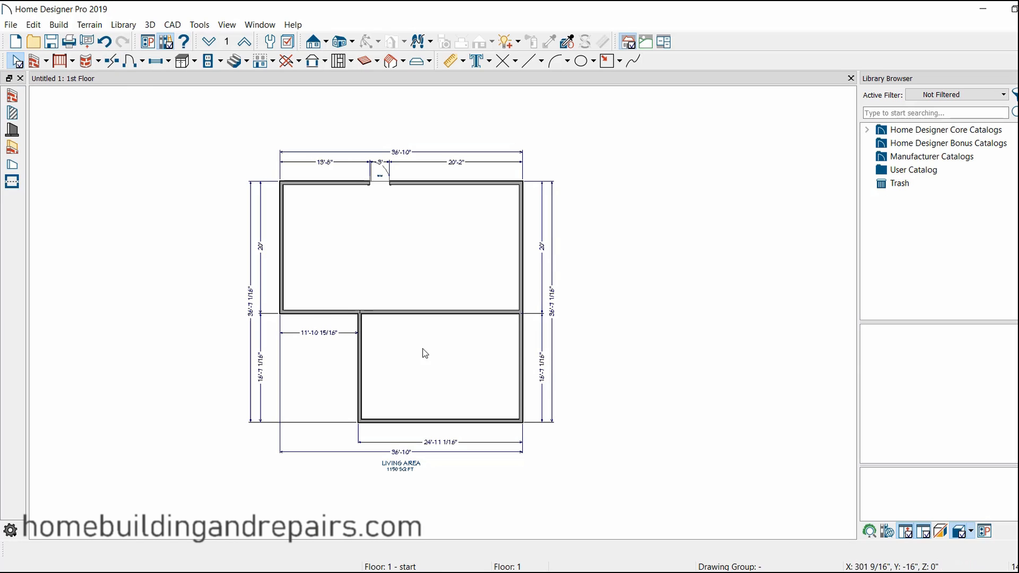
pyautogui.click(438, 314)
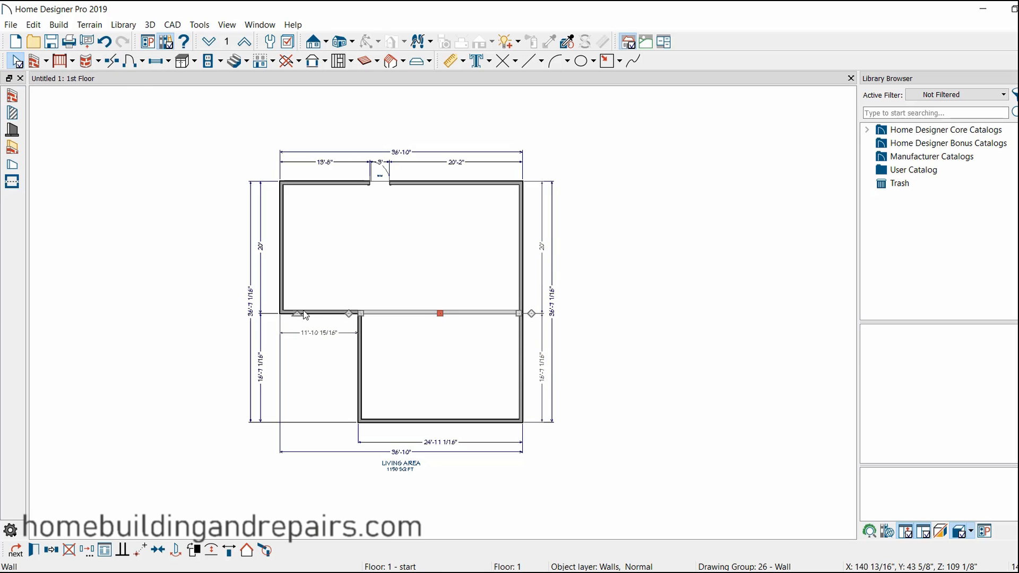
pyautogui.moveTo(508, 353)
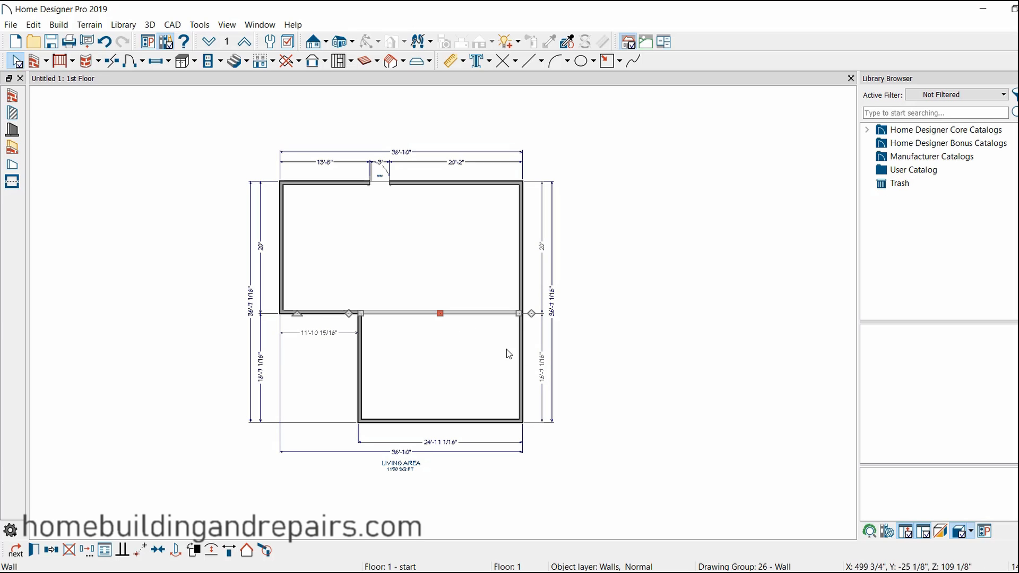
pyautogui.moveTo(591, 374)
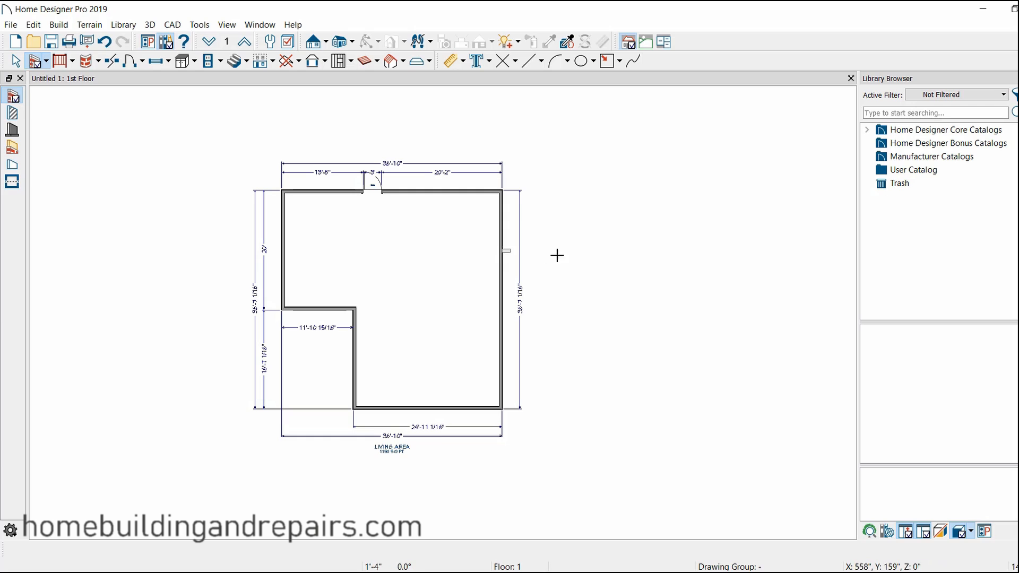
# Step: Draw the stepped exterior wing off the right side, widening the plan to 62'-11"
pyautogui.moveTo(509, 250); pyautogui.dragTo(574, 320)
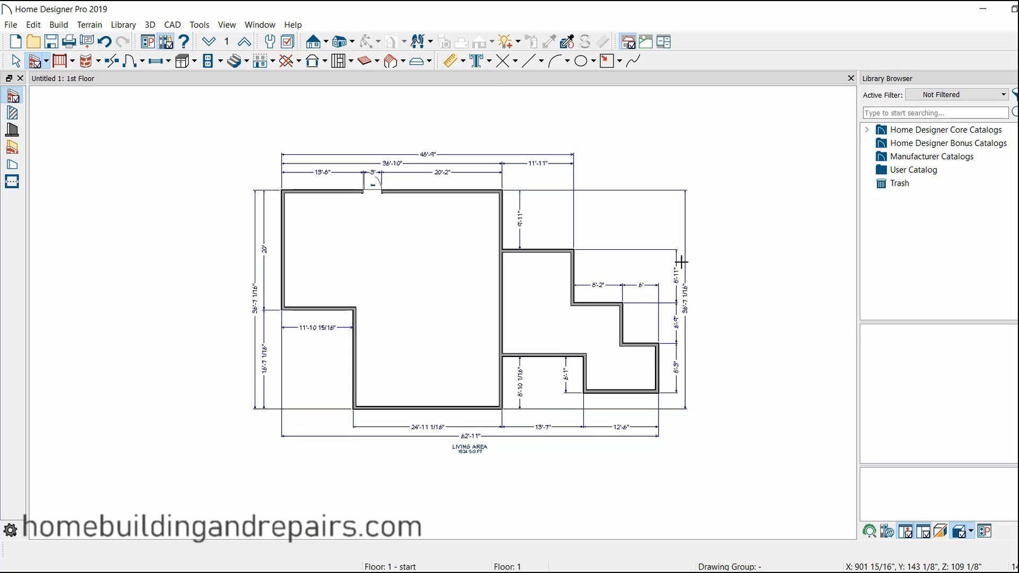
pyautogui.moveTo(431, 145)
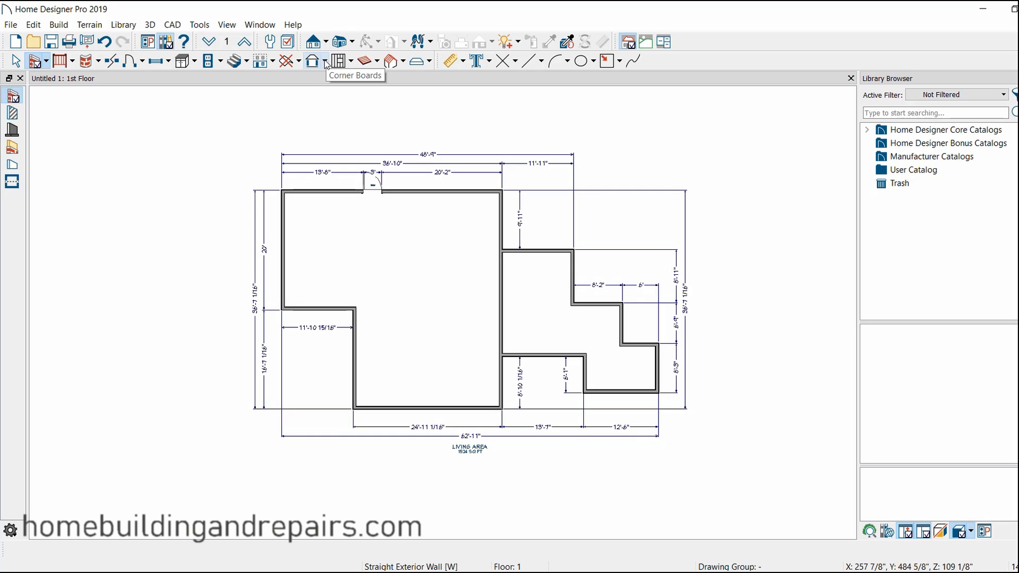
# Step: Build the automatic hip roof over the whole plan with the current Build Roof settings
pyautogui.click(314, 61)
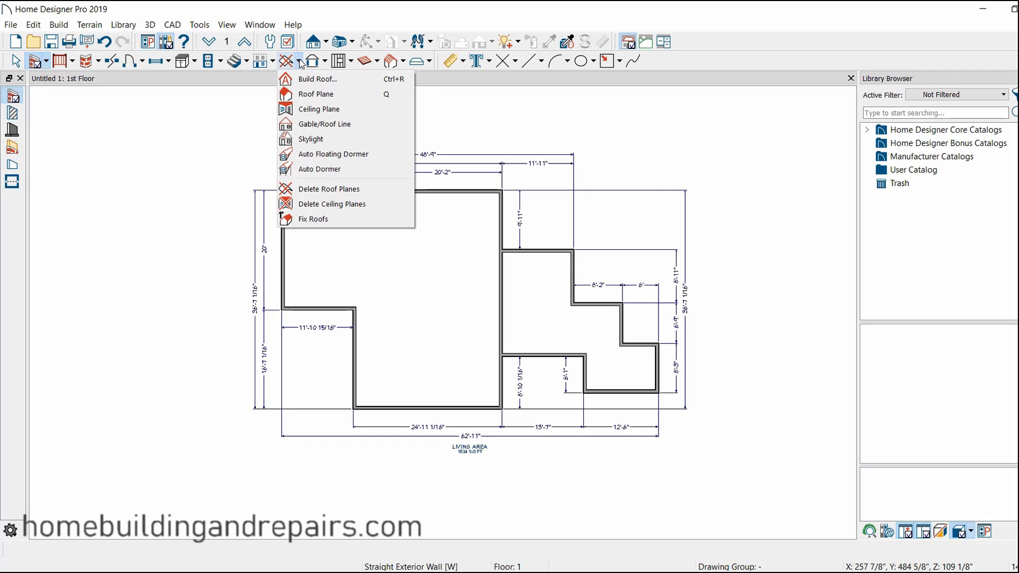
pyautogui.click(316, 79)
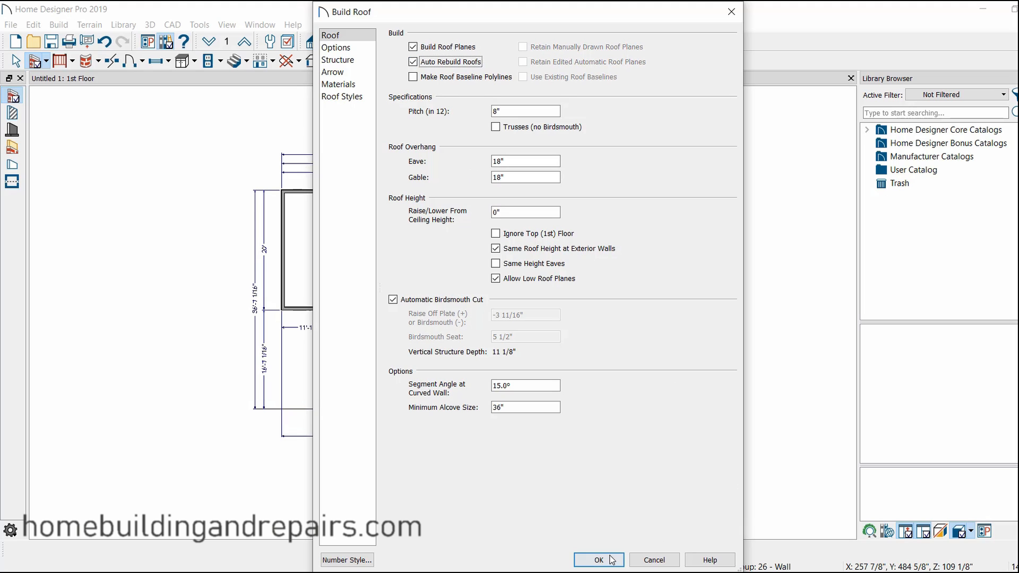
pyautogui.click(594, 560)
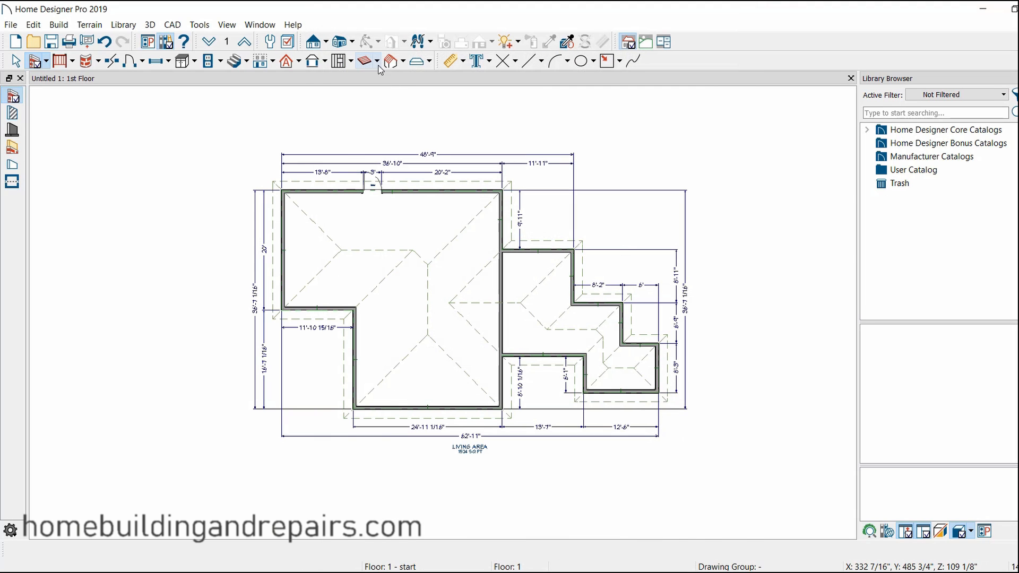
pyautogui.click(338, 42)
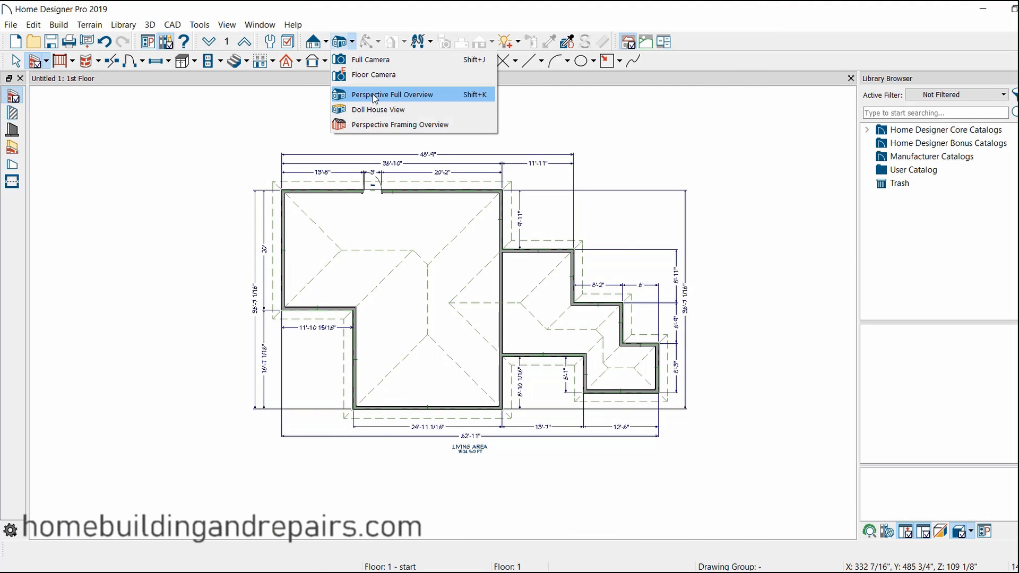
pyautogui.click(392, 95)
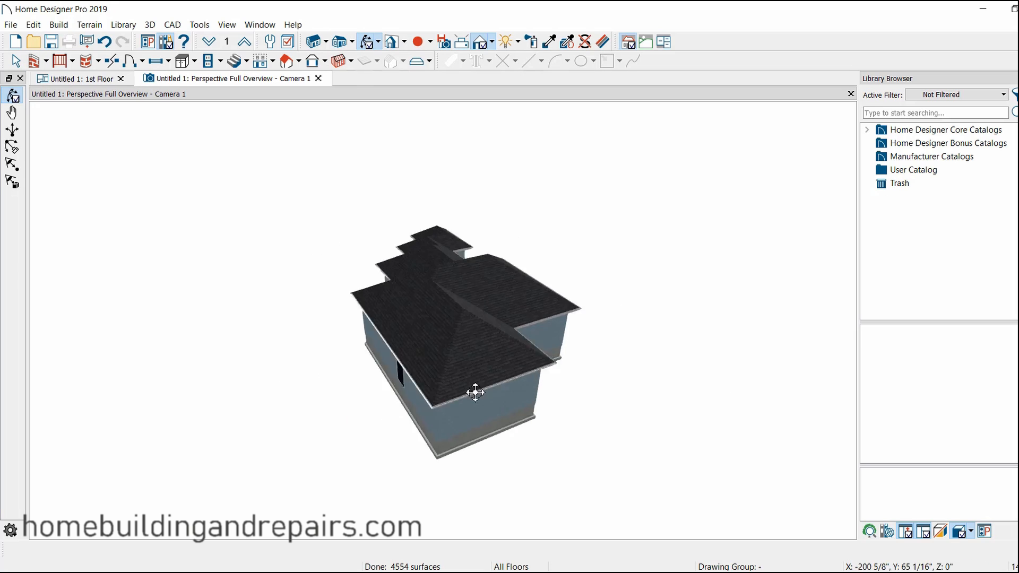
pyautogui.moveTo(474, 392); pyautogui.dragTo(439, 390)
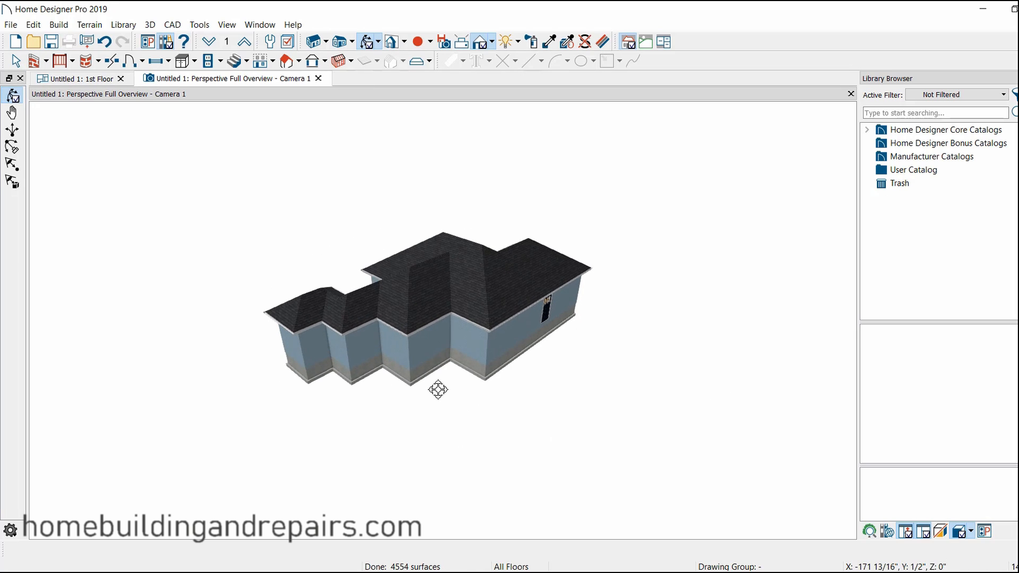
pyautogui.moveTo(438, 389); pyautogui.dragTo(491, 398)
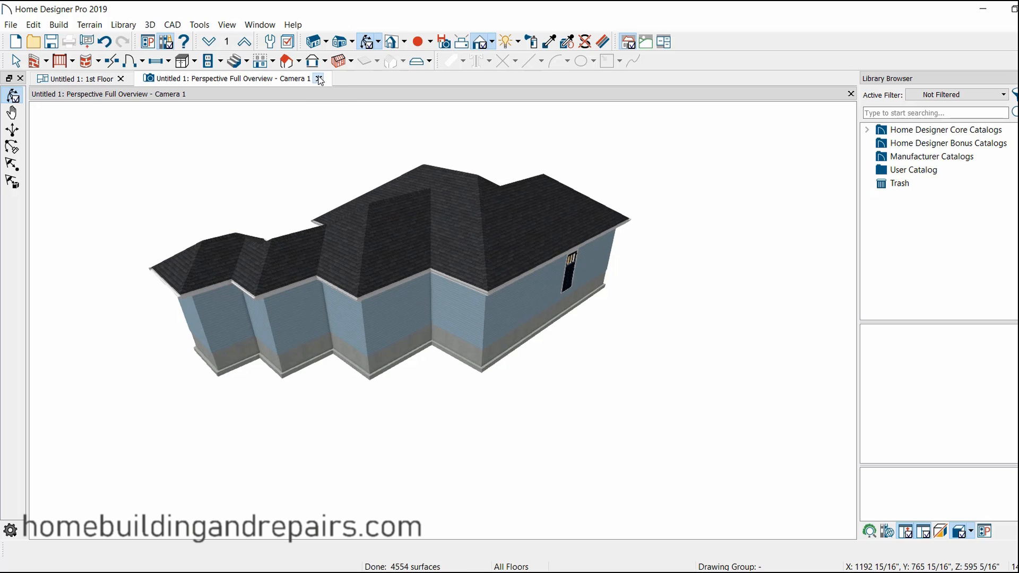
pyautogui.click(319, 77)
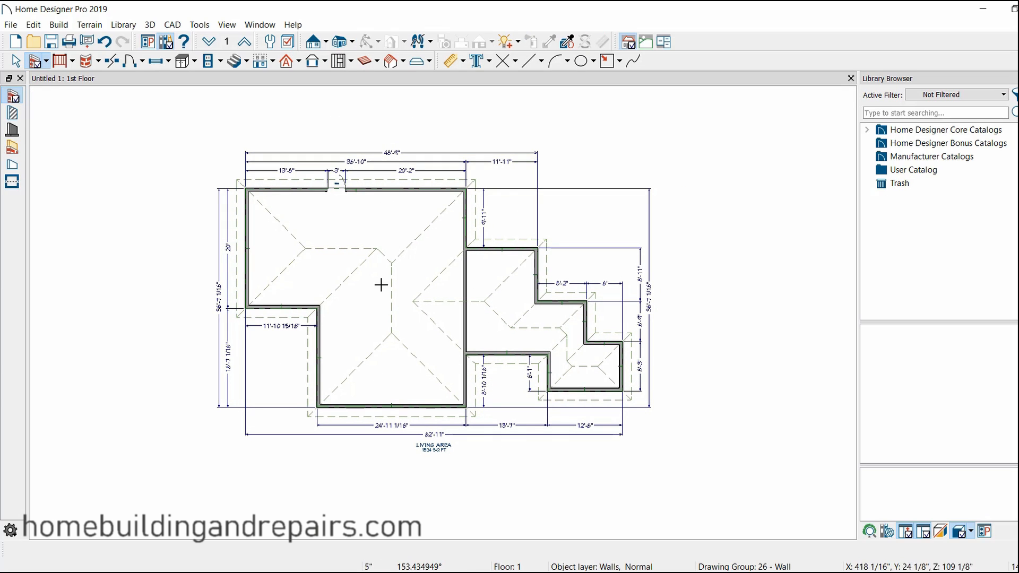
pyautogui.moveTo(281, 190)
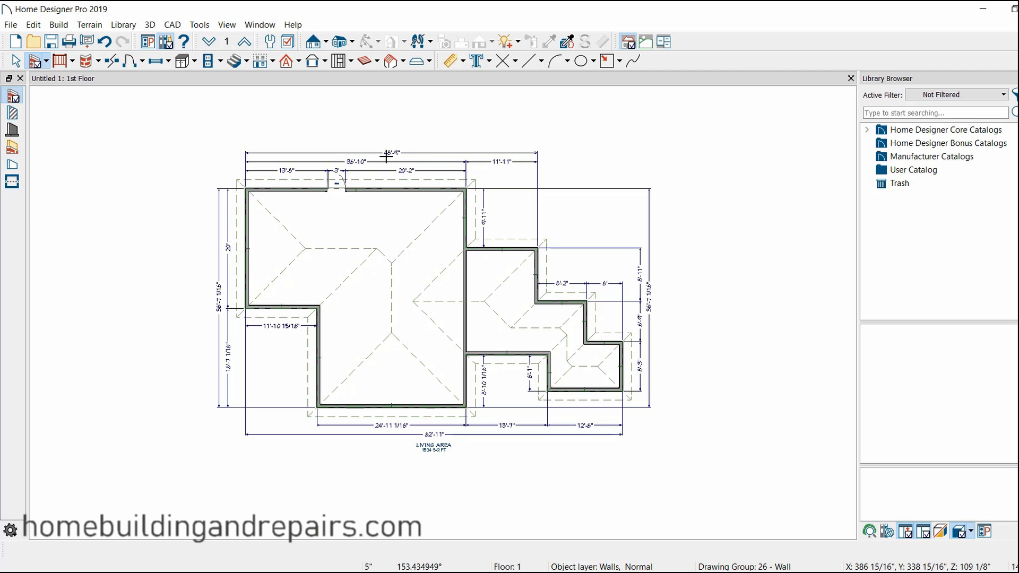
# Step: Select the hinged door in the top wall and enter 12' as its offset from the left corner
pyautogui.click(15, 60)
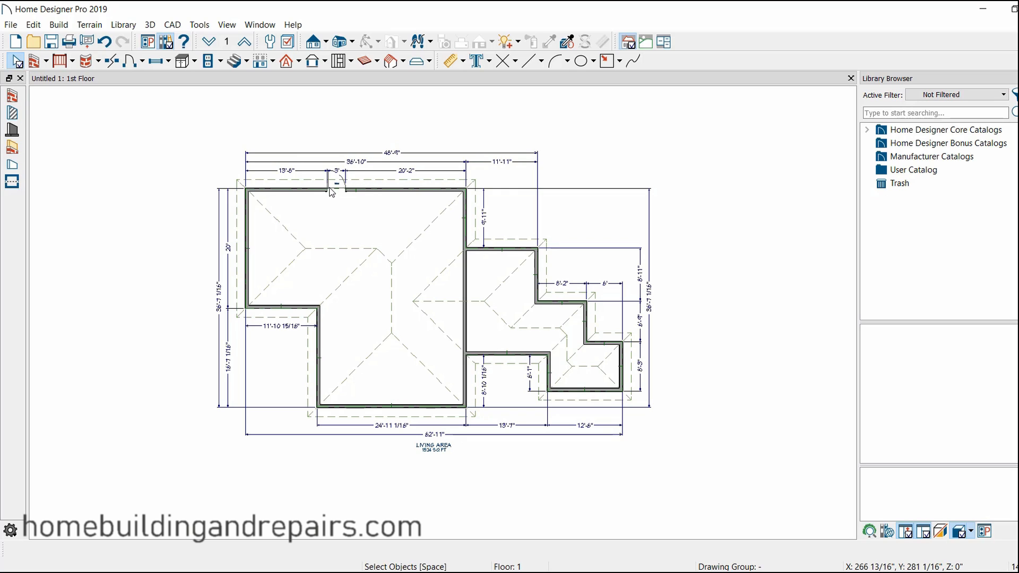
pyautogui.moveTo(335, 193)
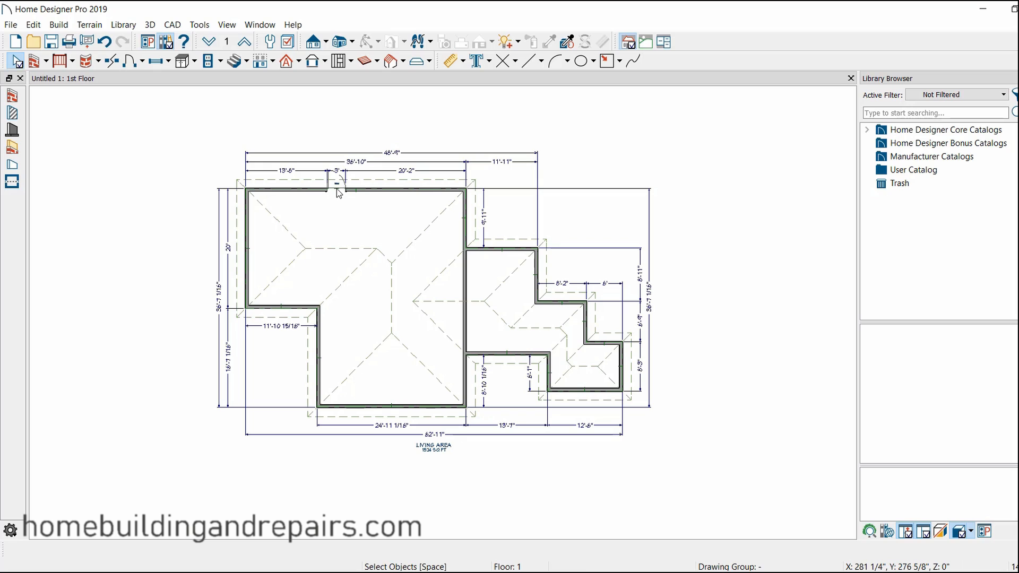
pyautogui.click(336, 187)
pyautogui.write('12')
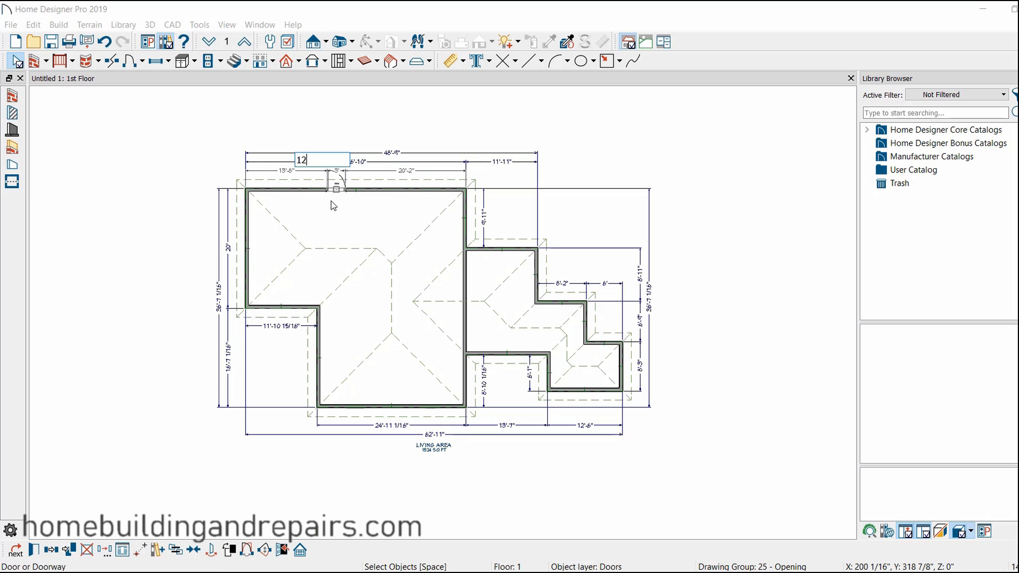
pyautogui.write("'")
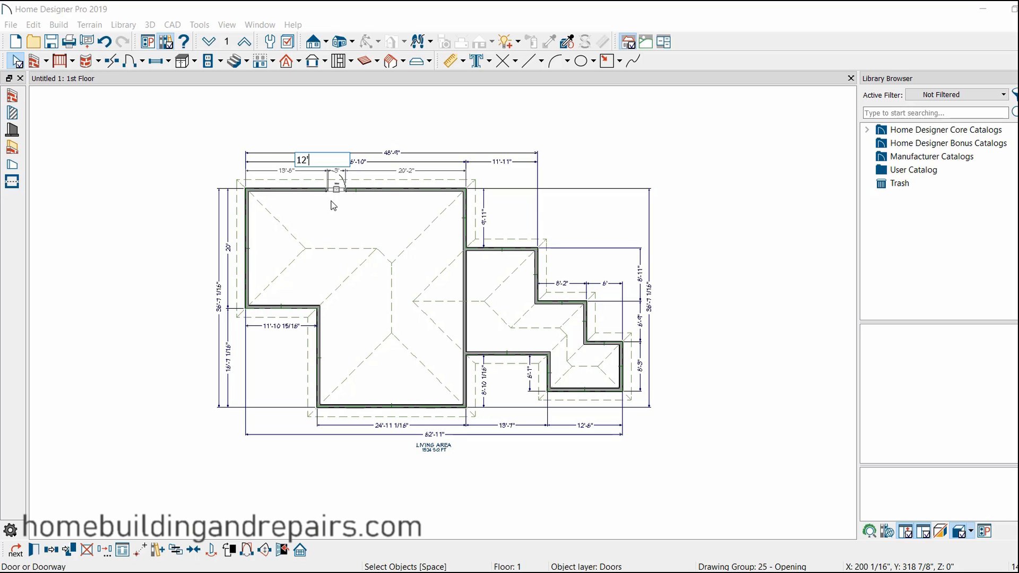
pyautogui.moveTo(198, 132)
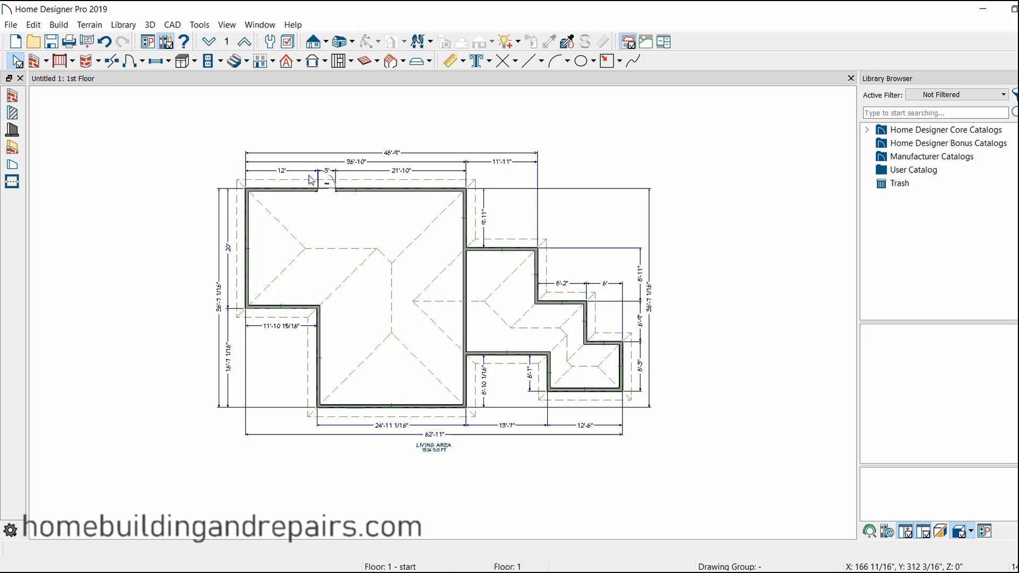
pyautogui.moveTo(404, 295)
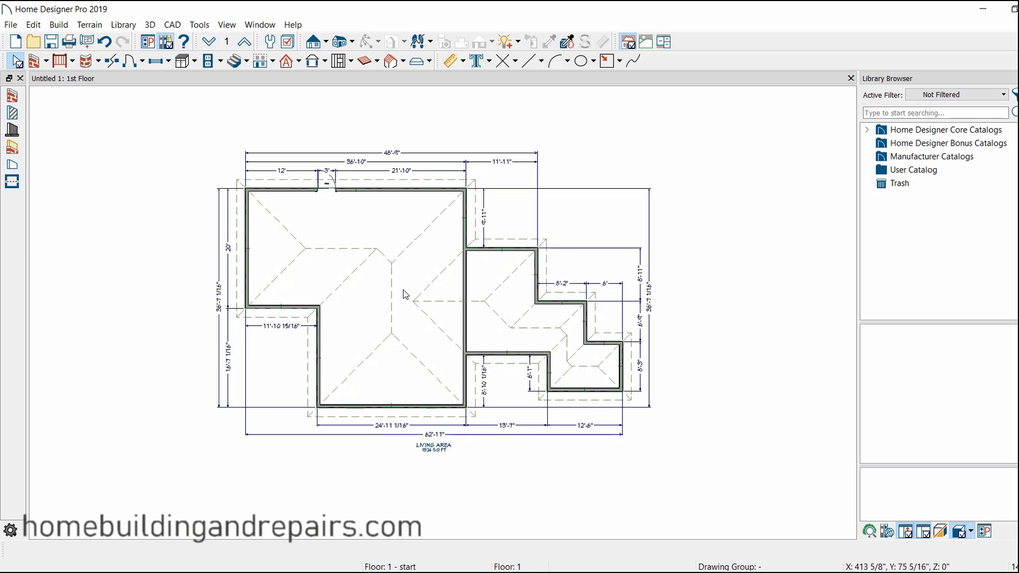
pyautogui.moveTo(487, 225)
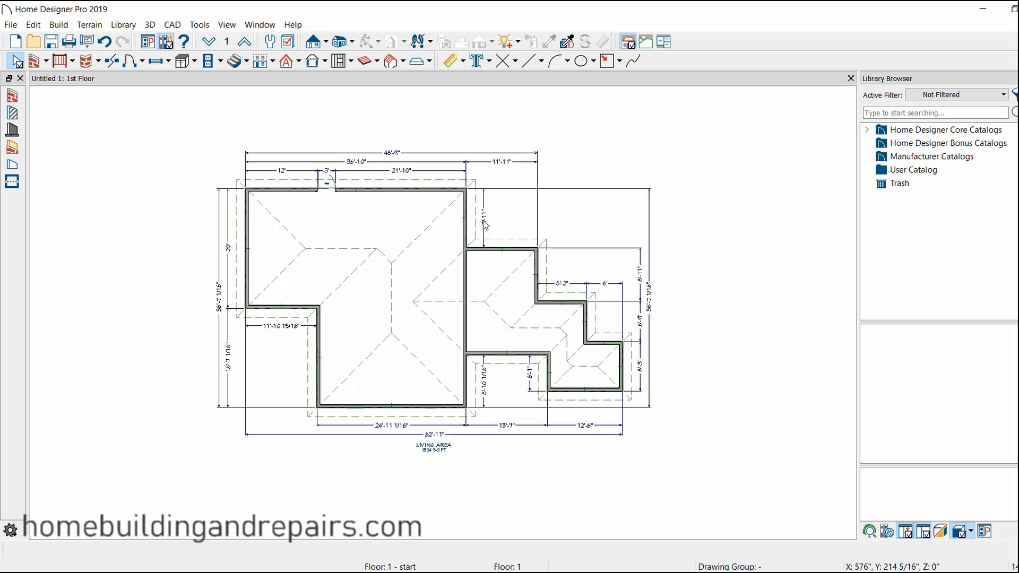
# Step: Resize the right wing's lower wall from 13'-1" to 12' via its temporary dimension
pyautogui.click(502, 247)
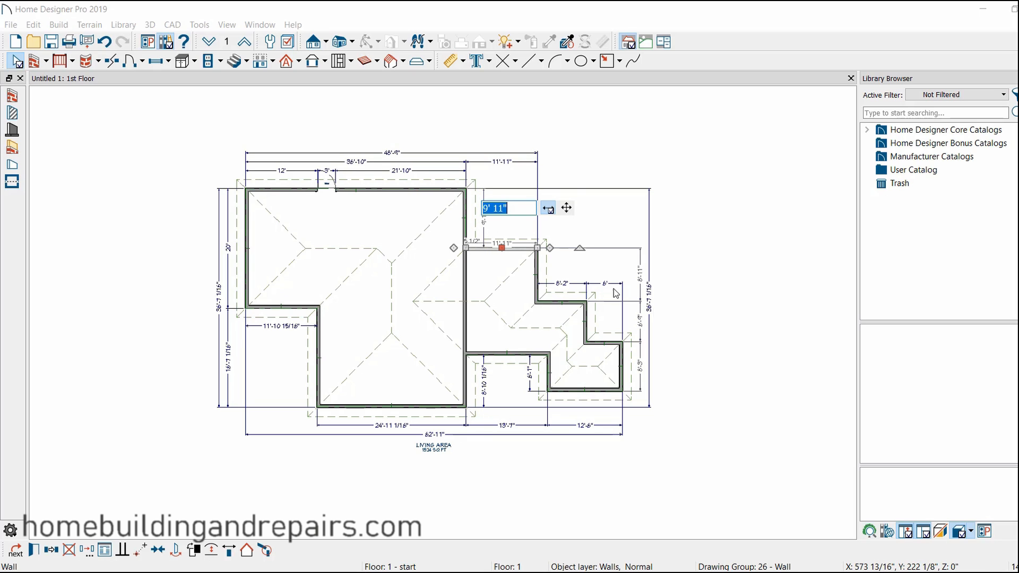
pyautogui.moveTo(517, 374)
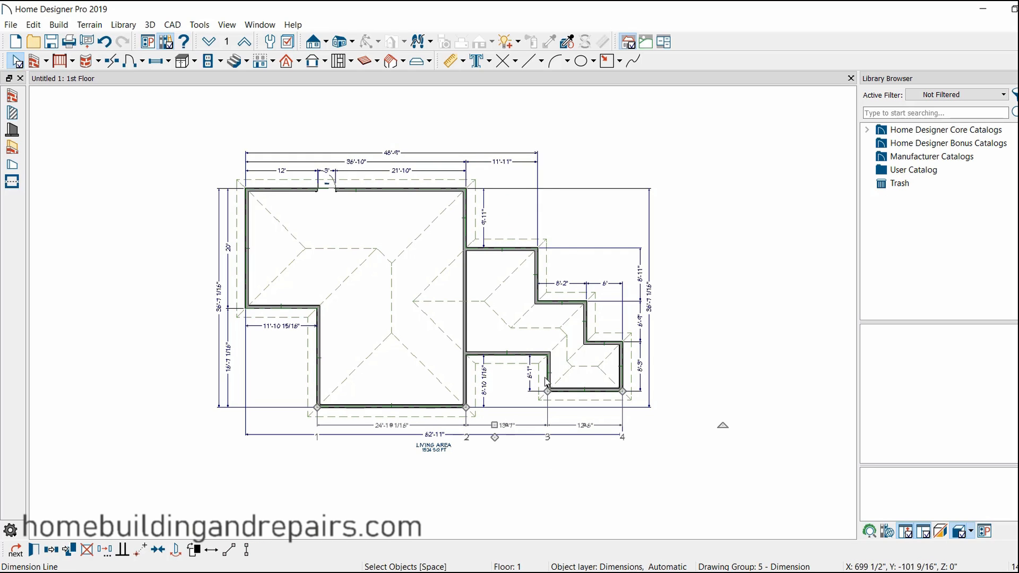
pyautogui.moveTo(467, 383)
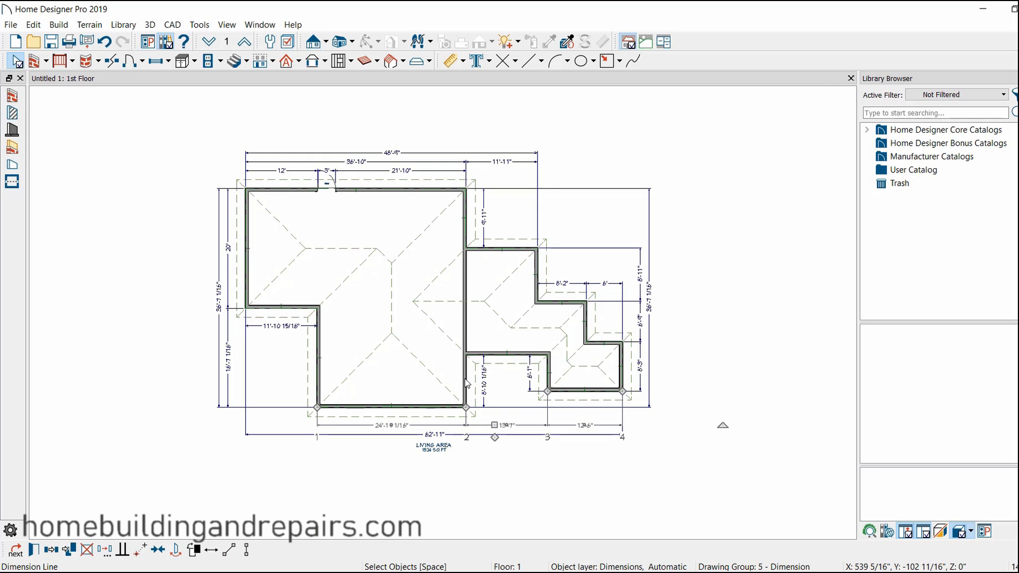
pyautogui.moveTo(456, 381)
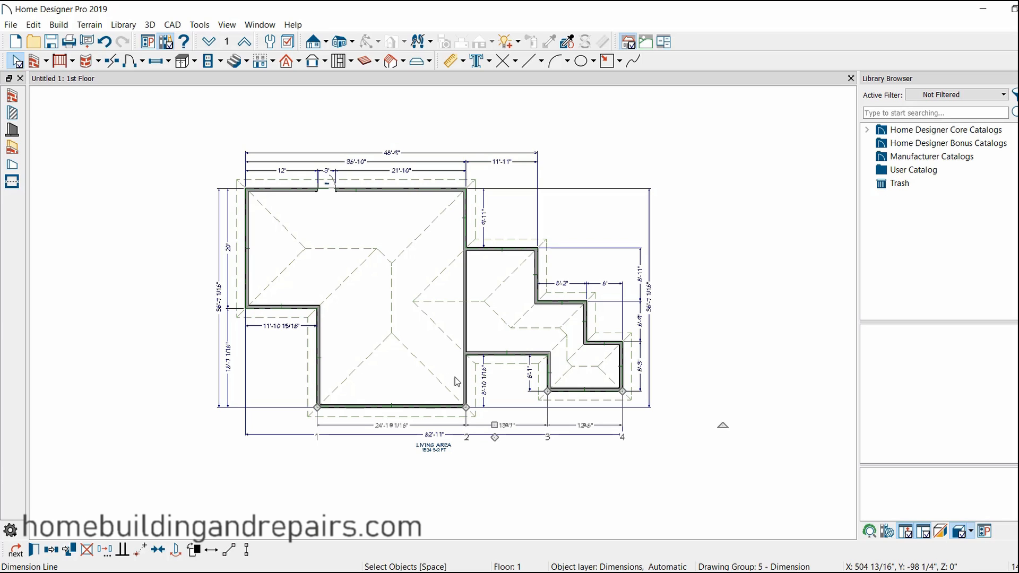
pyautogui.moveTo(563, 382)
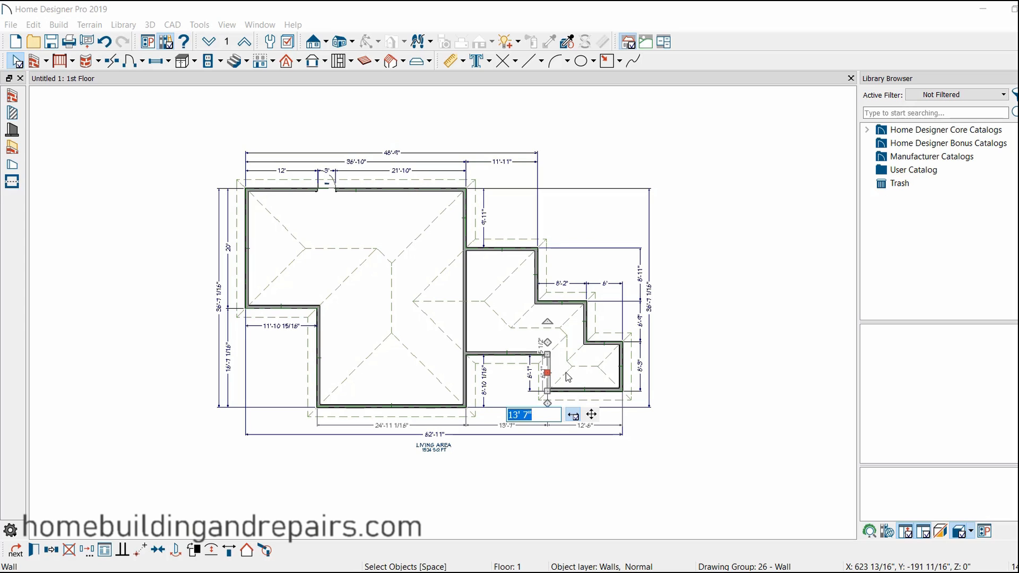
pyautogui.write("12'")
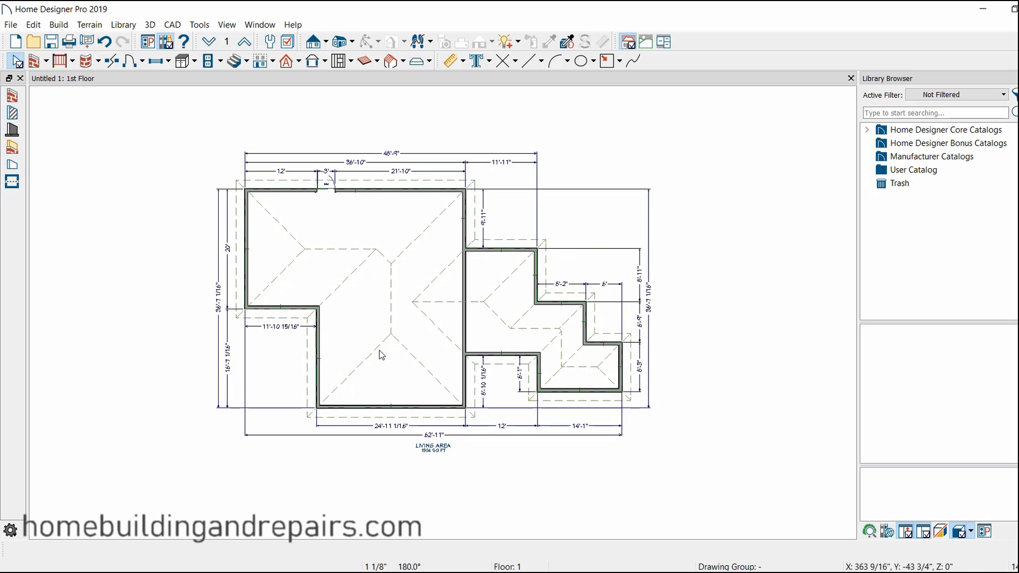
pyautogui.moveTo(670, 372)
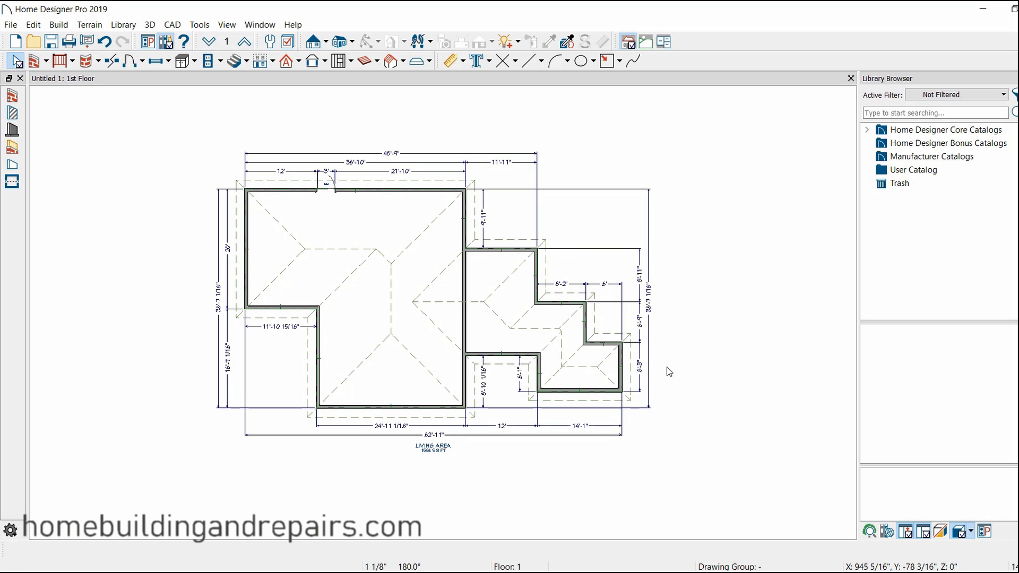
pyautogui.moveTo(390, 312)
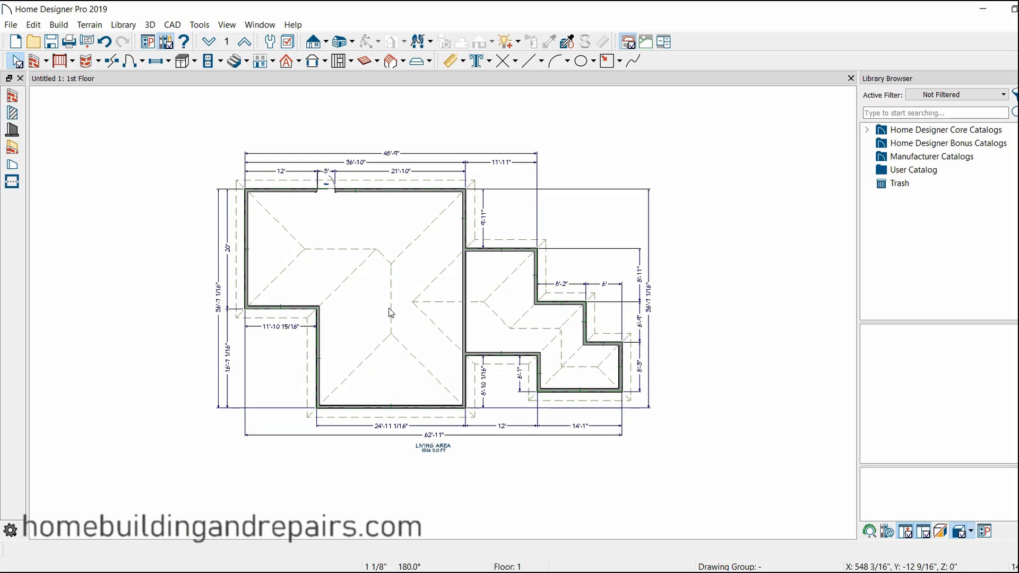
pyautogui.moveTo(695, 355)
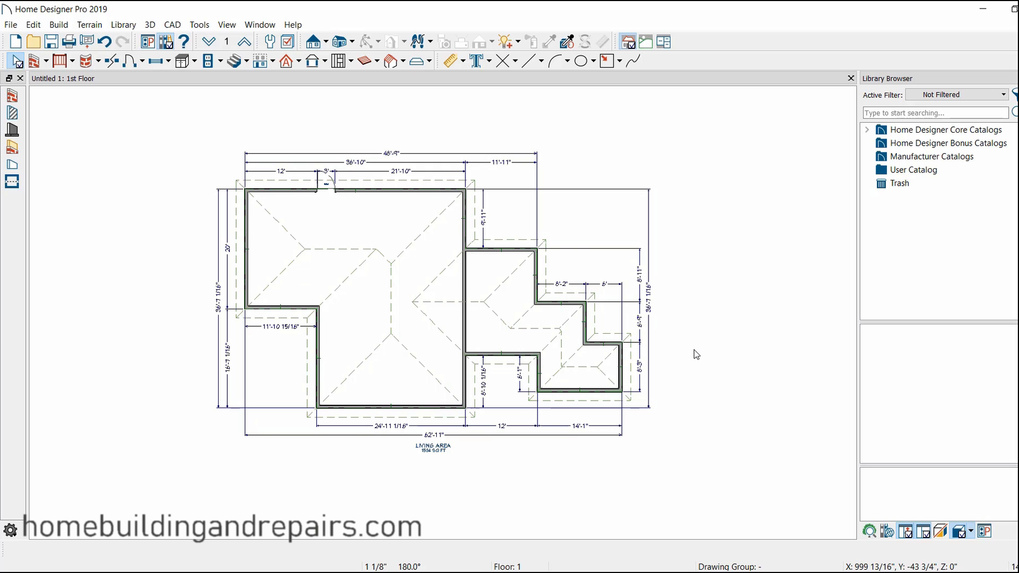